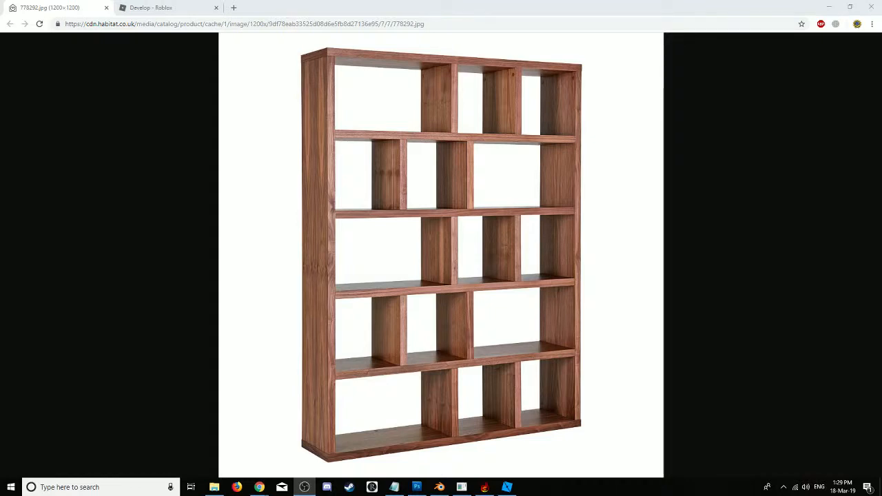
mouse_move(474, 177)
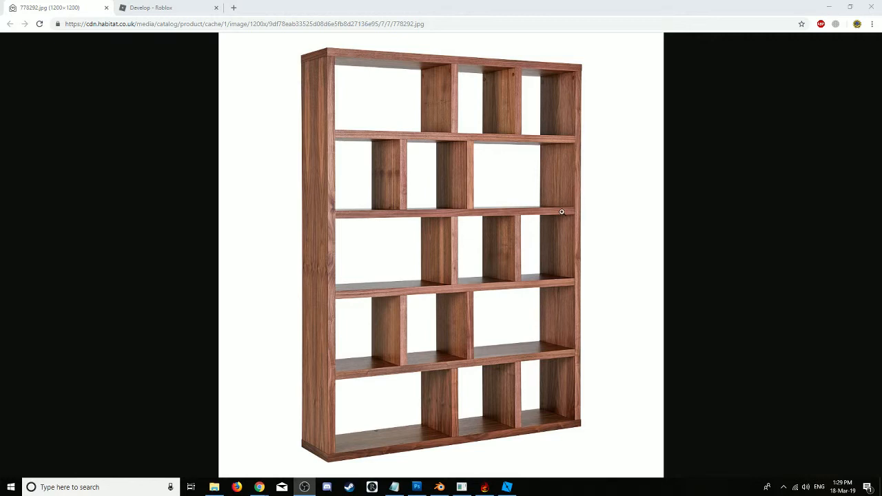
mouse_move(559, 214)
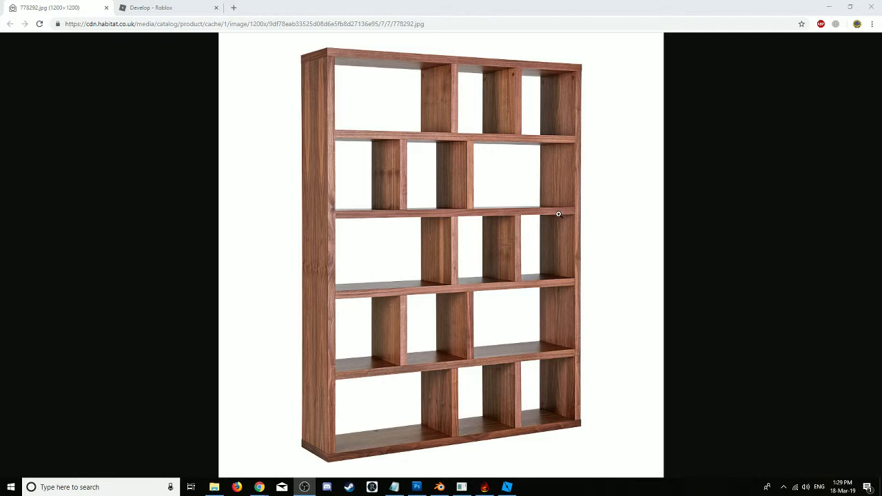
mouse_move(557, 215)
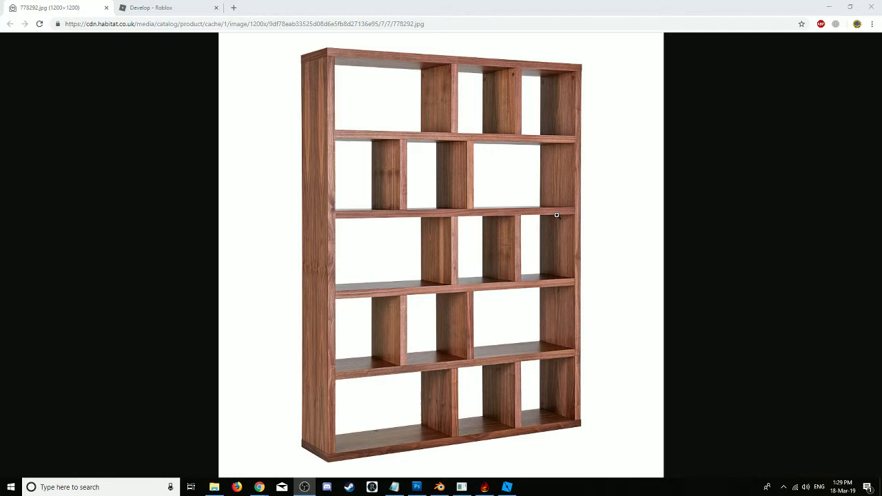
mouse_move(533, 300)
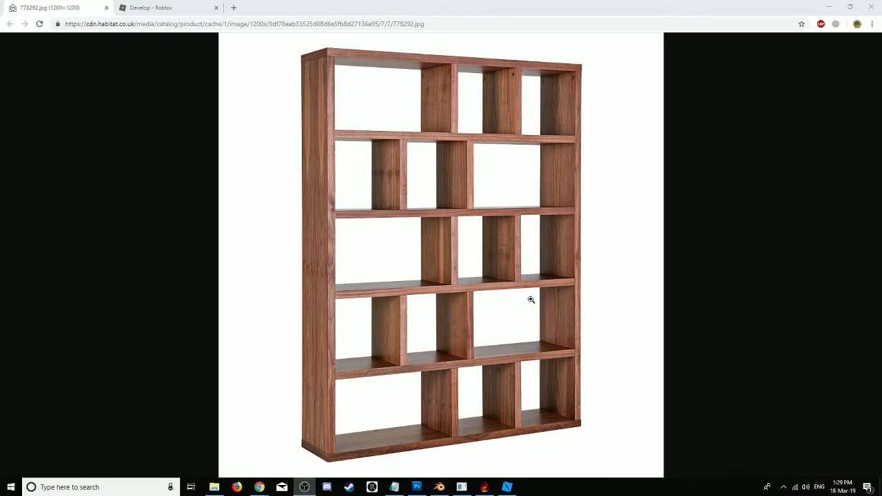
mouse_move(532, 406)
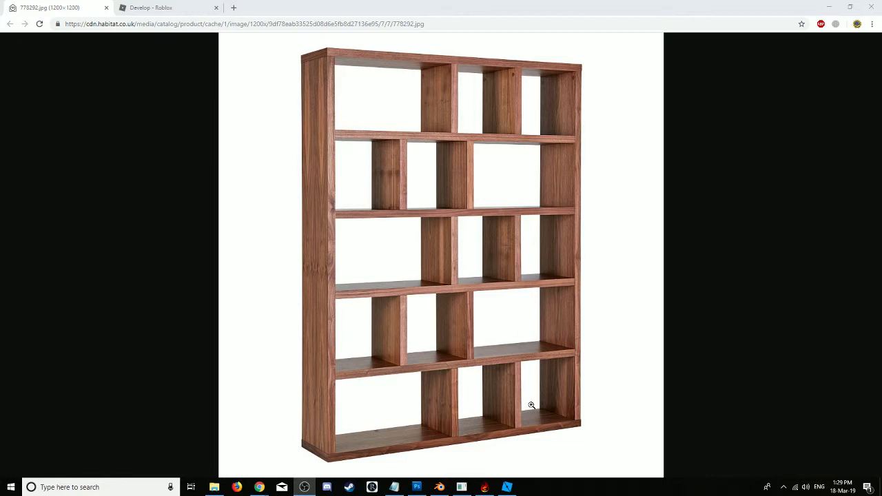
mouse_move(771, 272)
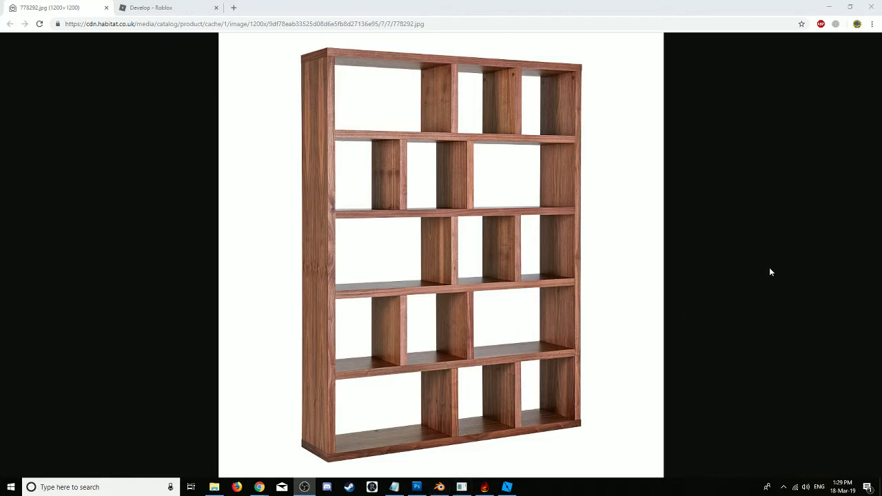
mouse_move(427, 333)
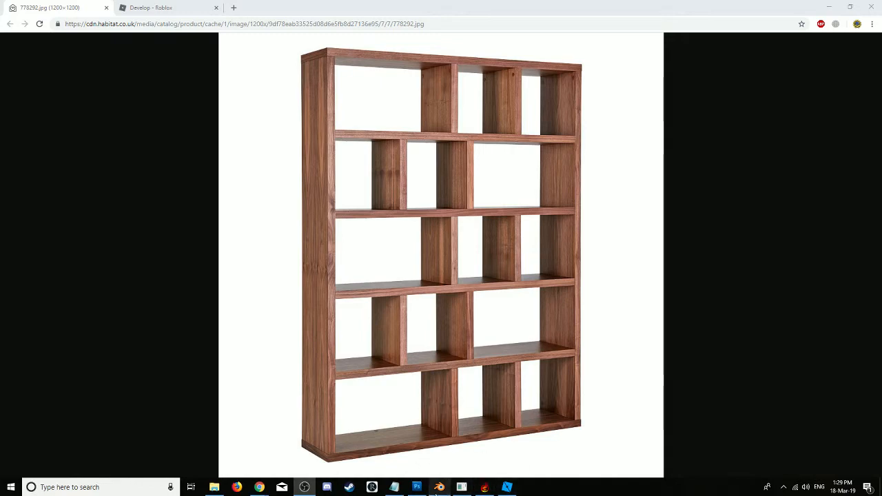
Step: Scale the default cube along Z into a tall, shallow slab for the bookcase body
click(438, 488)
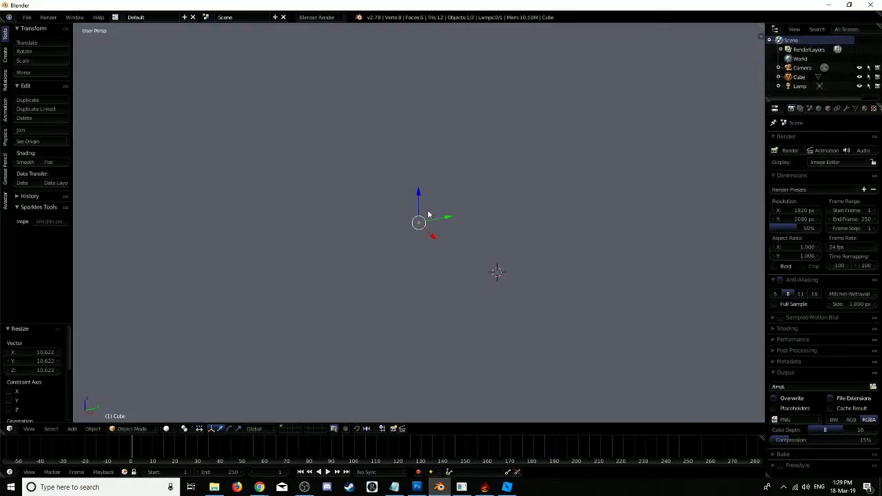
mouse_move(280, 84)
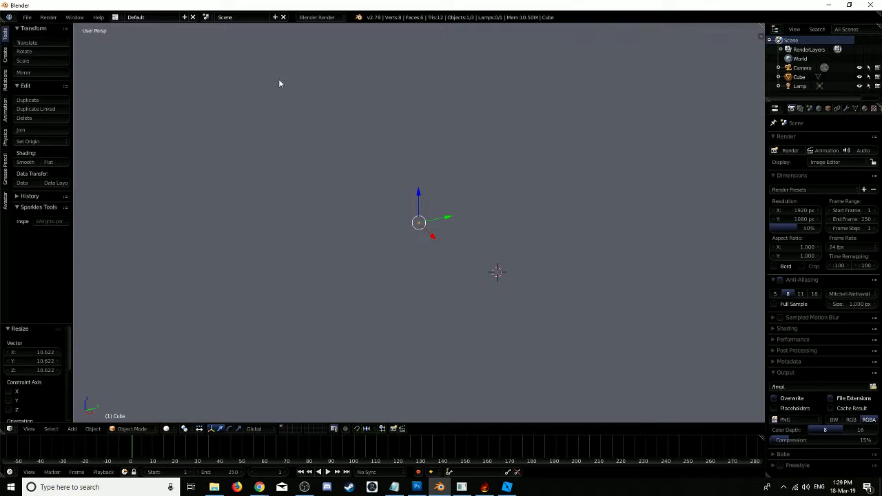
mouse_move(259, 89)
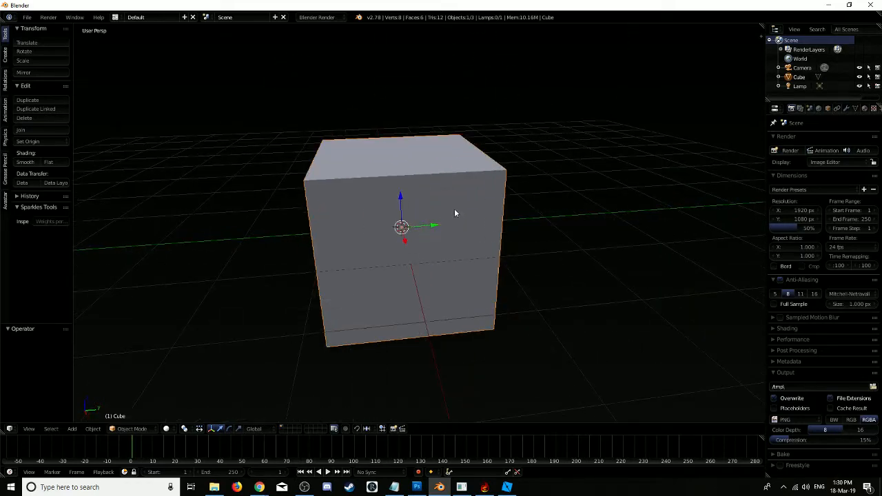
key(n)
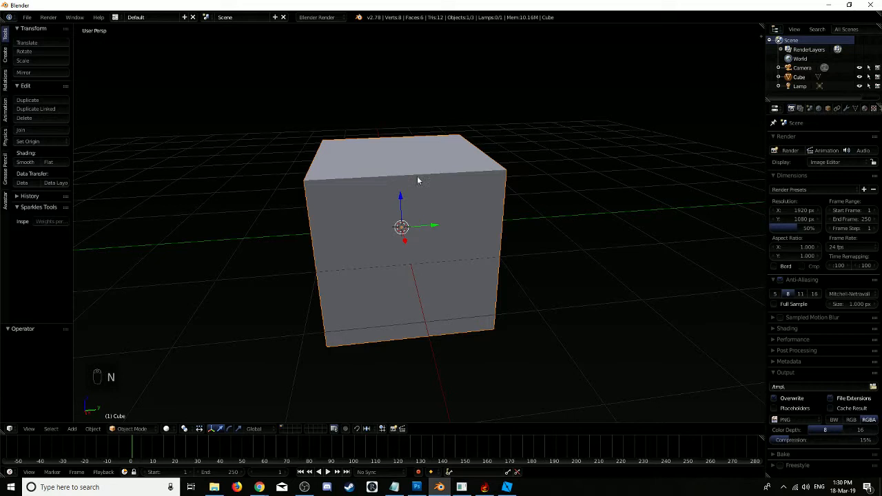
mouse_move(414, 216)
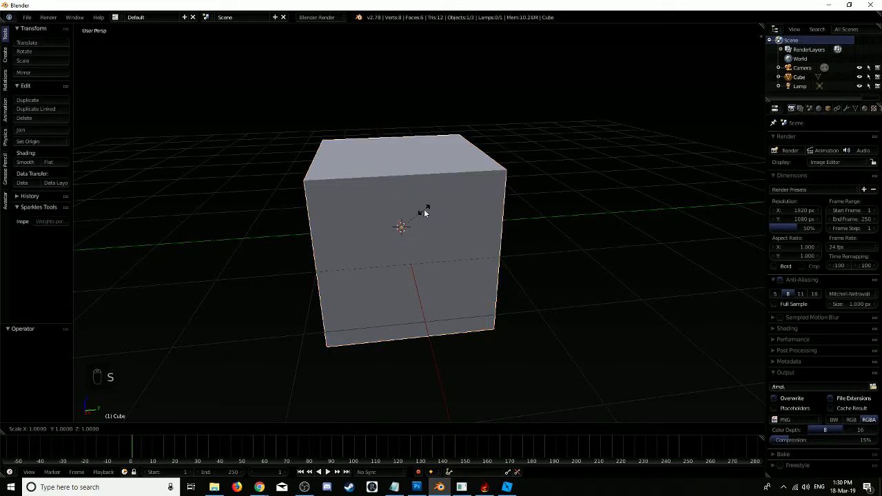
key(z)
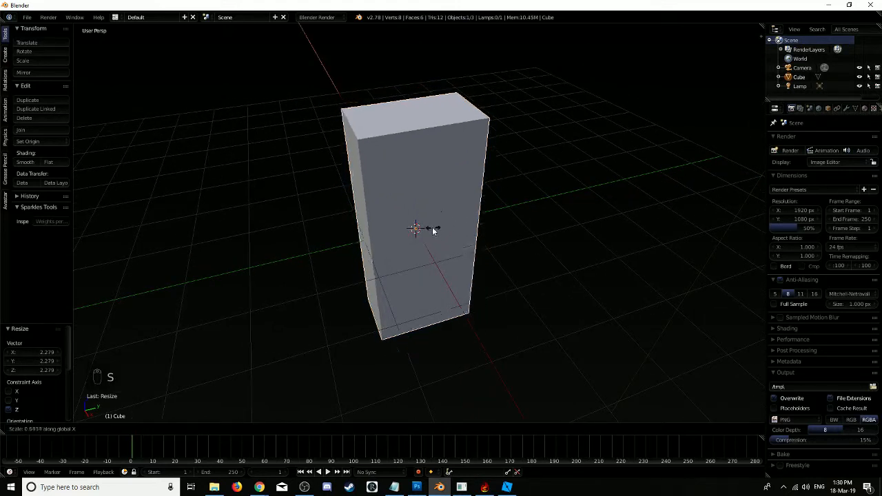
click(414, 228)
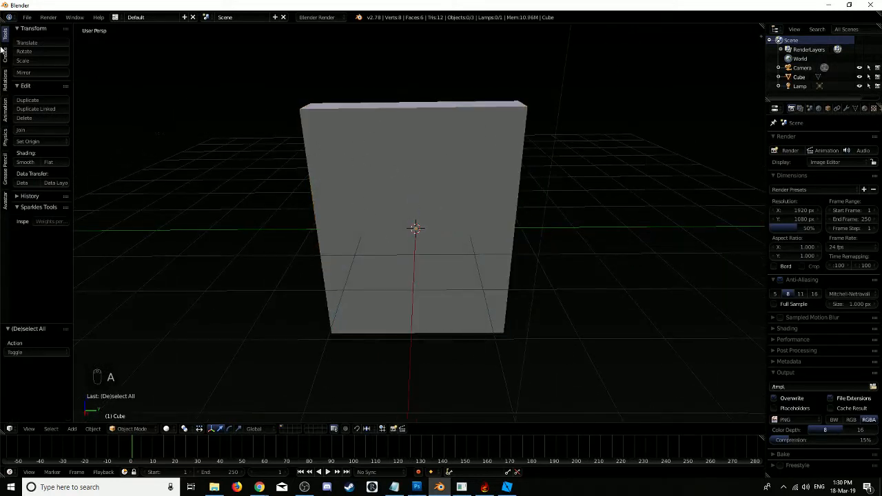
Step: Add a new cube and shrink it into a wide flat panel at the slab's upper-left front
click(40, 61)
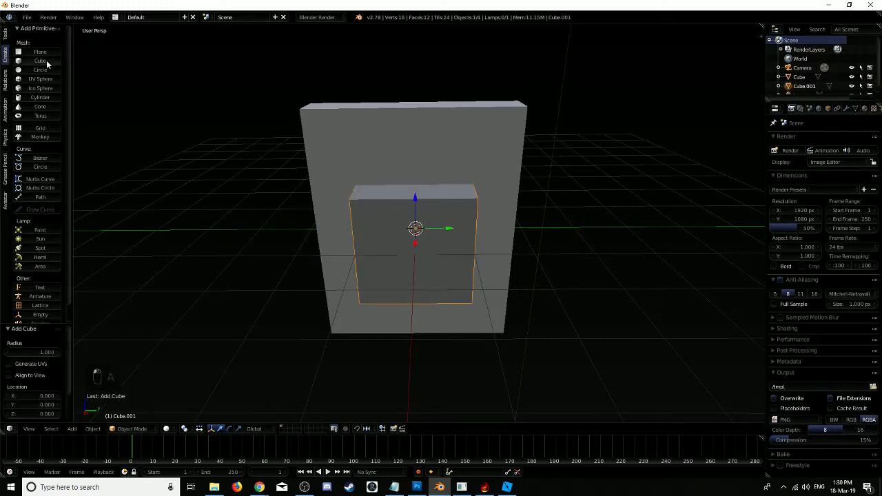
mouse_move(416, 217)
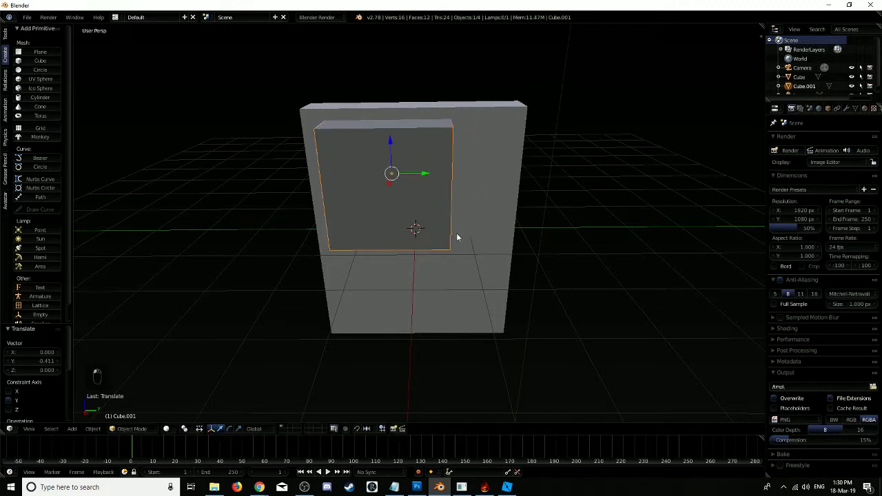
key(s)
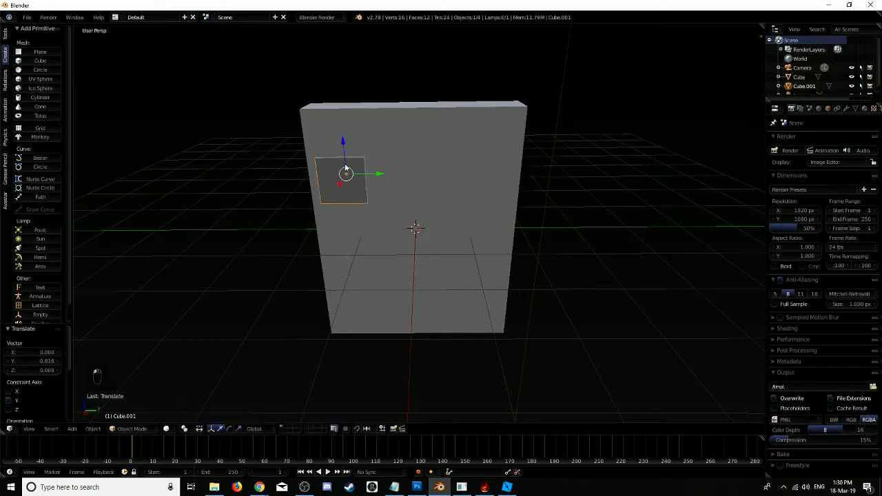
drag(344, 177, 338, 141)
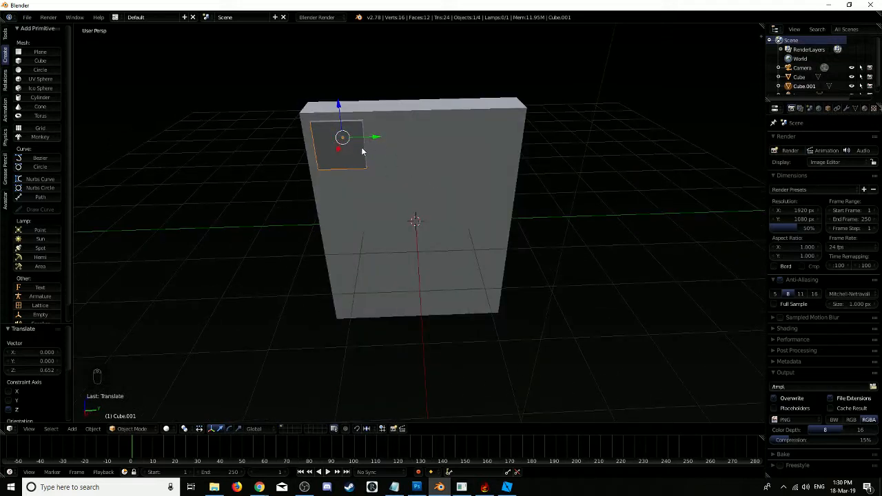
key(s)
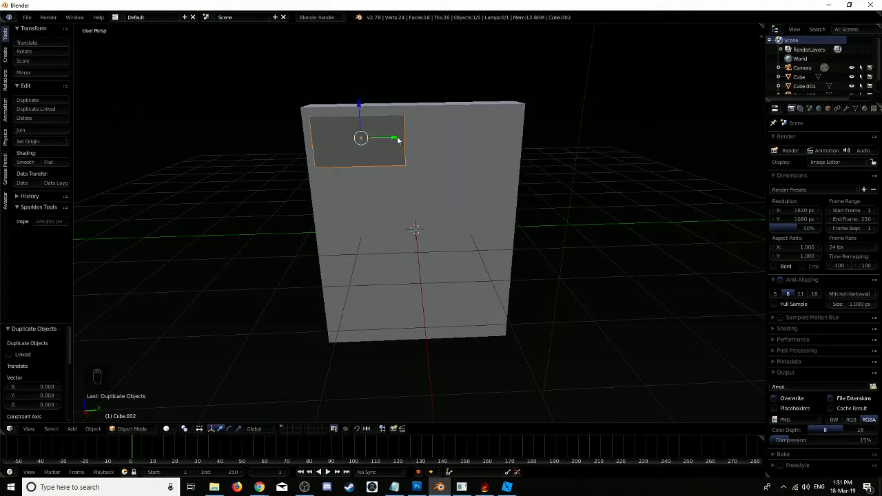
Step: Move the duplicated panel to the upper right and narrow it into a square compartment
drag(361, 138, 463, 135)
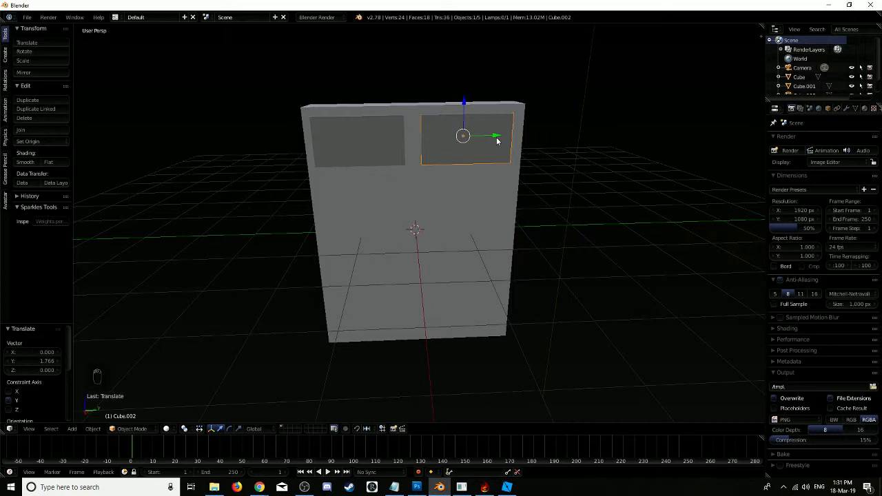
key(s)
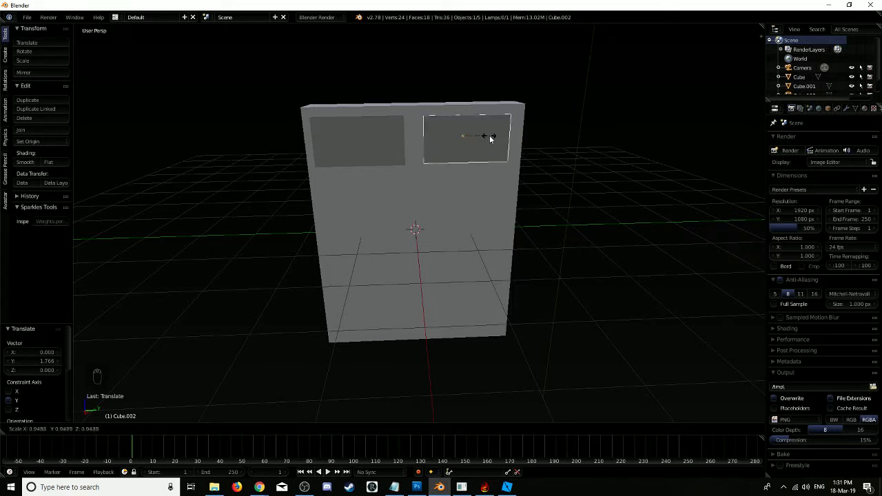
click(466, 137)
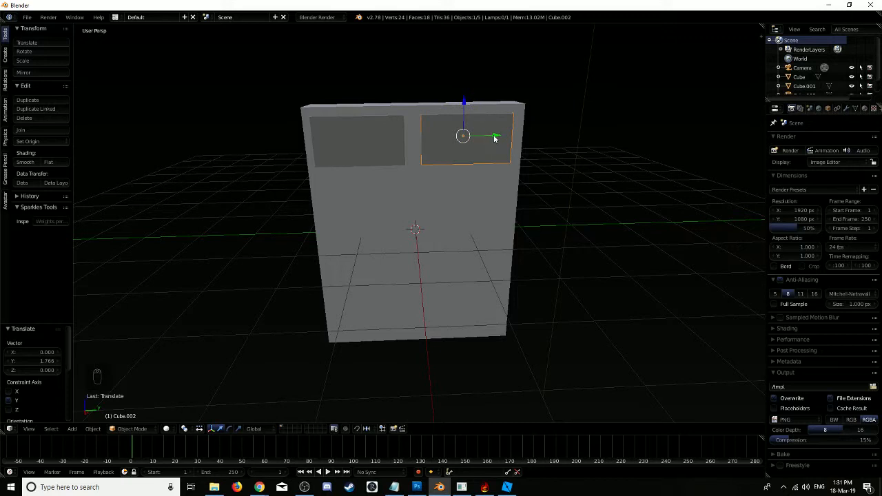
key(s)
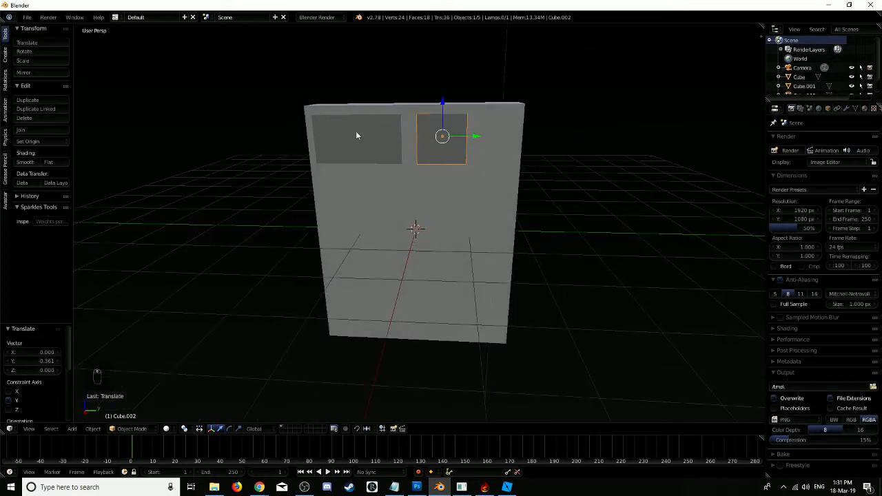
Step: Place a third compartment at the top right and begin selecting the top row
drag(441, 136, 546, 146)
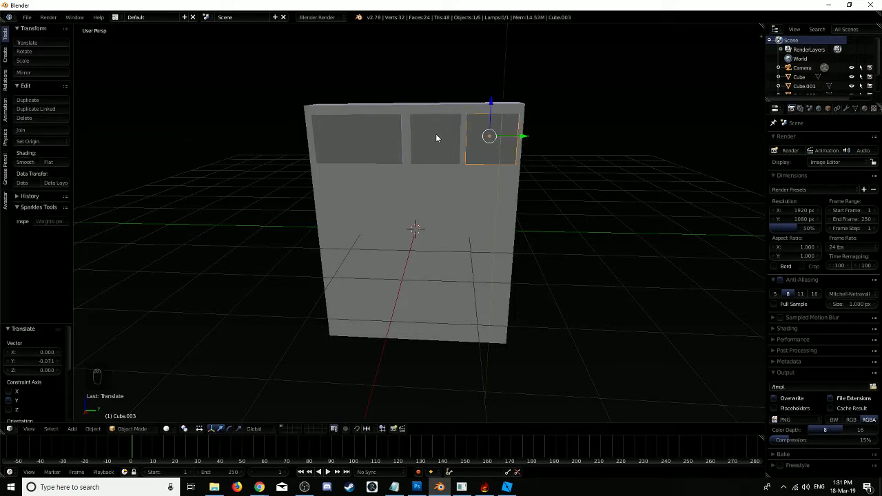
click(433, 137)
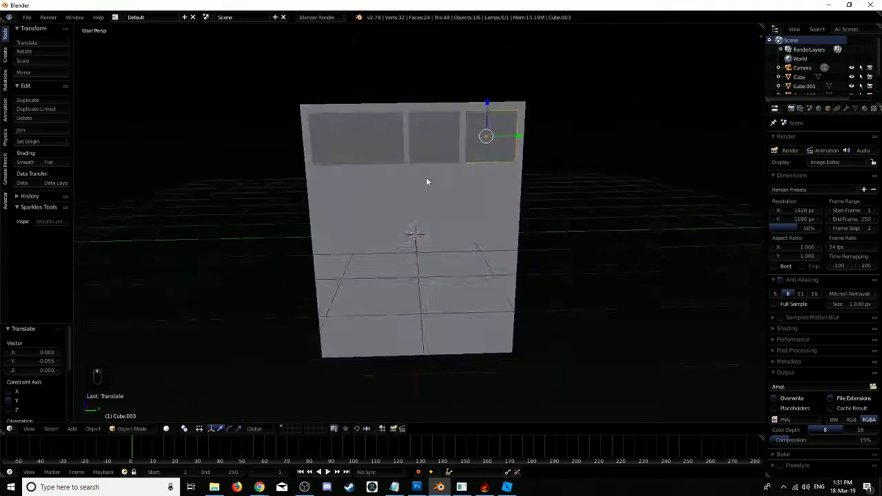
click(358, 138)
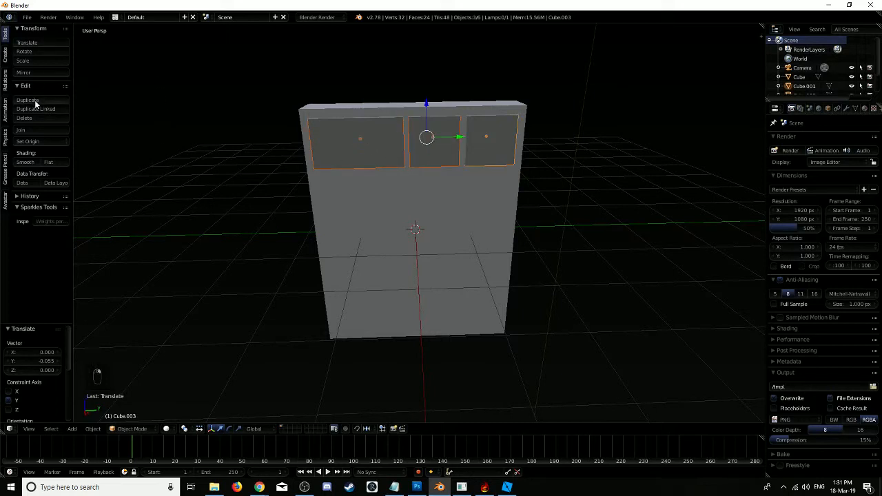
Step: Select the last top-row compartment and duplicate the row downward for the next shelves
click(28, 99)
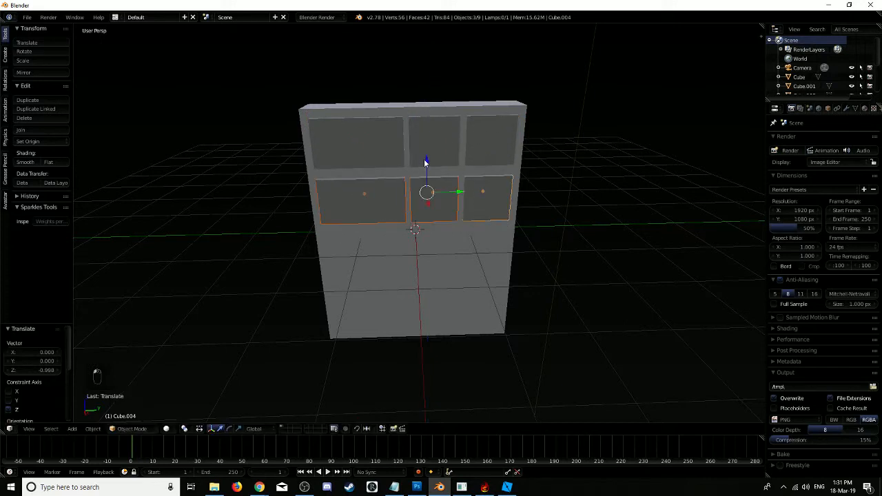
key(r)
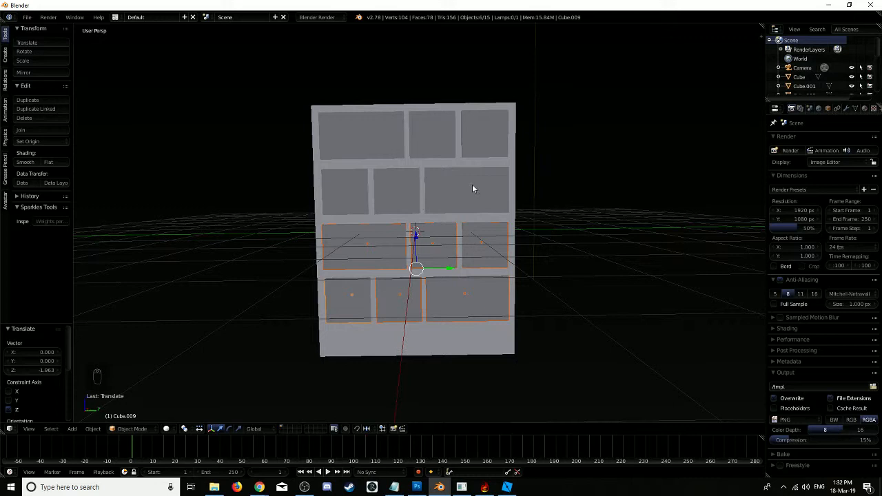
mouse_move(470, 281)
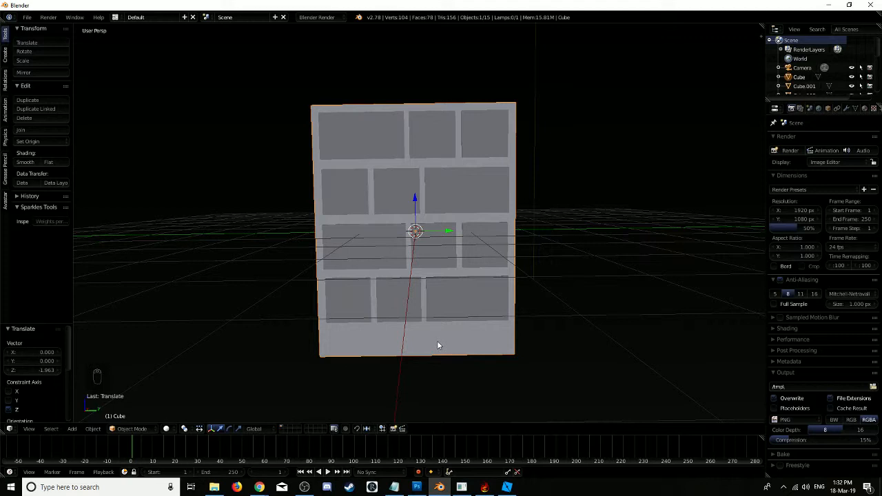
Step: Scale the cutter boxes and shift the top-row boxes so five rows span the slab
key(s)
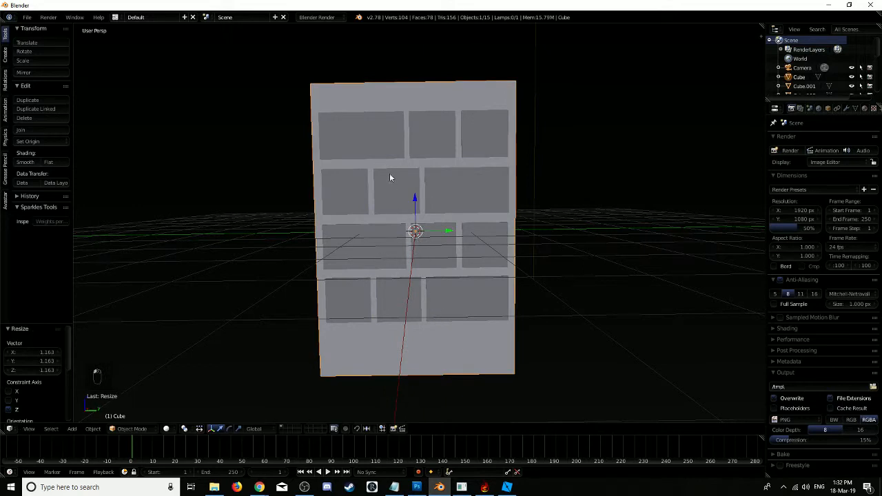
click(361, 135)
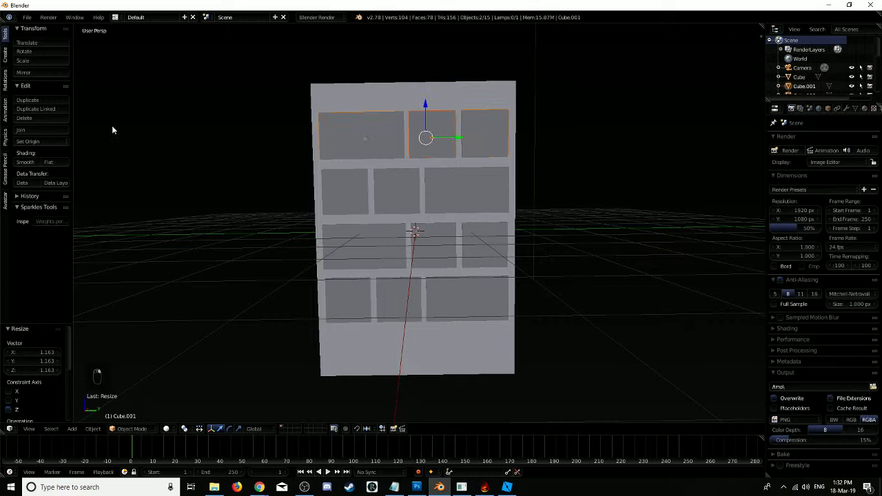
key(shift+d)
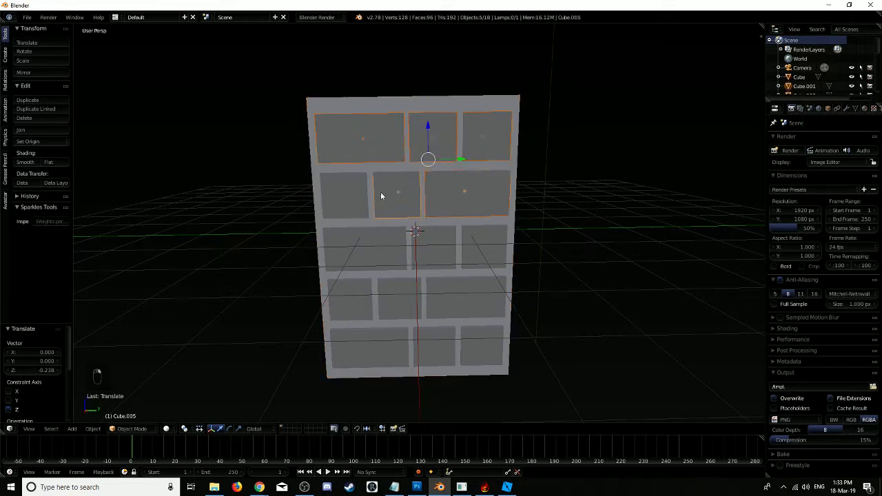
Step: Join all the selected cutter boxes into a single object
key(a)
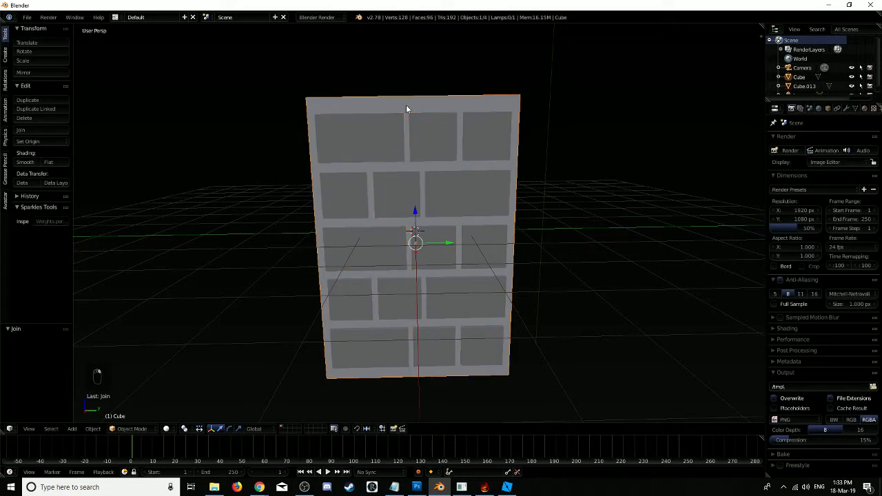
mouse_move(849, 114)
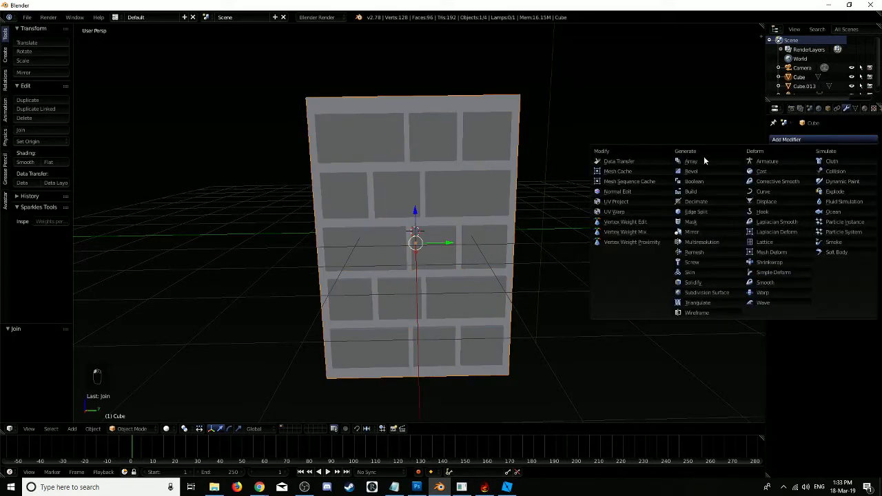
Step: Apply a Boolean Difference with the joined cutters to the slab and delete the cutter object
click(695, 181)
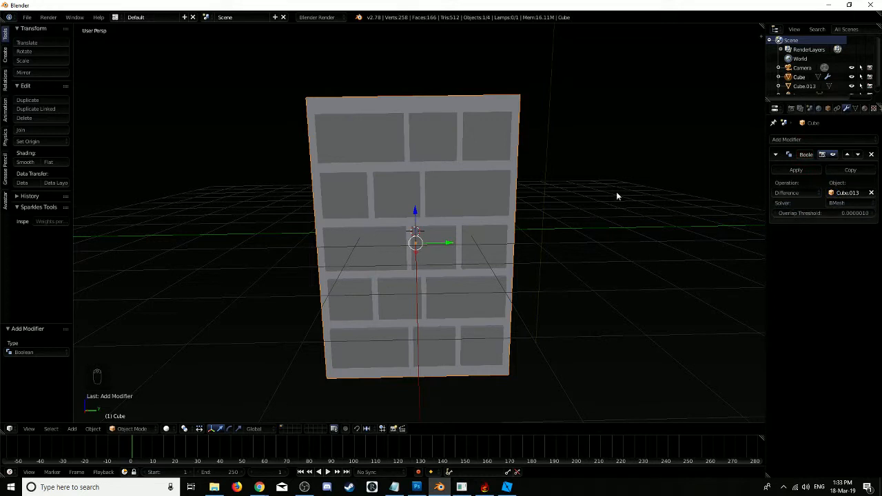
mouse_move(494, 193)
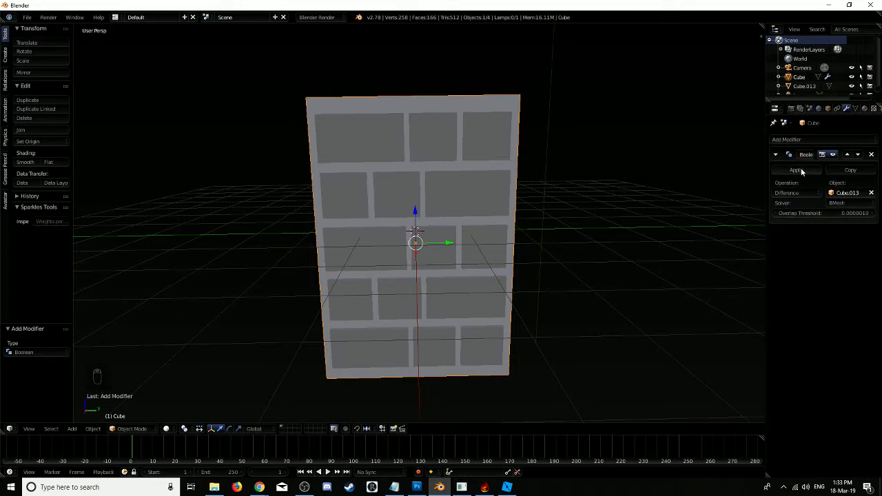
click(797, 171)
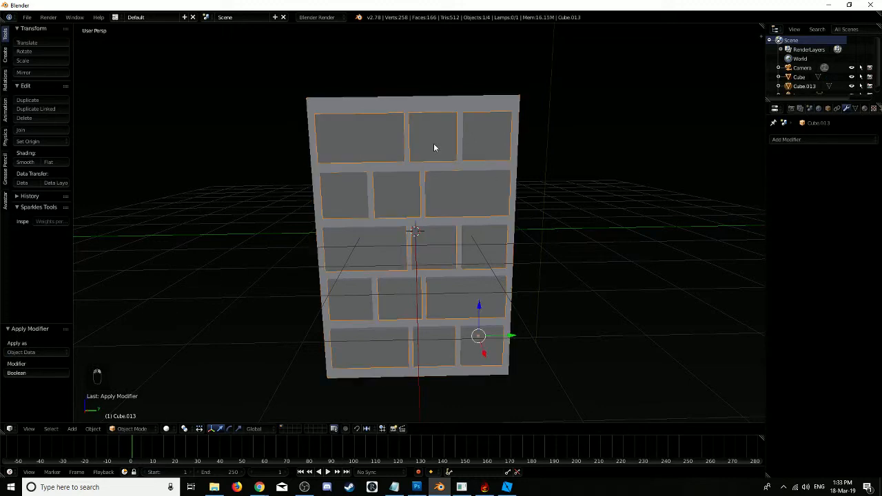
key(Delete)
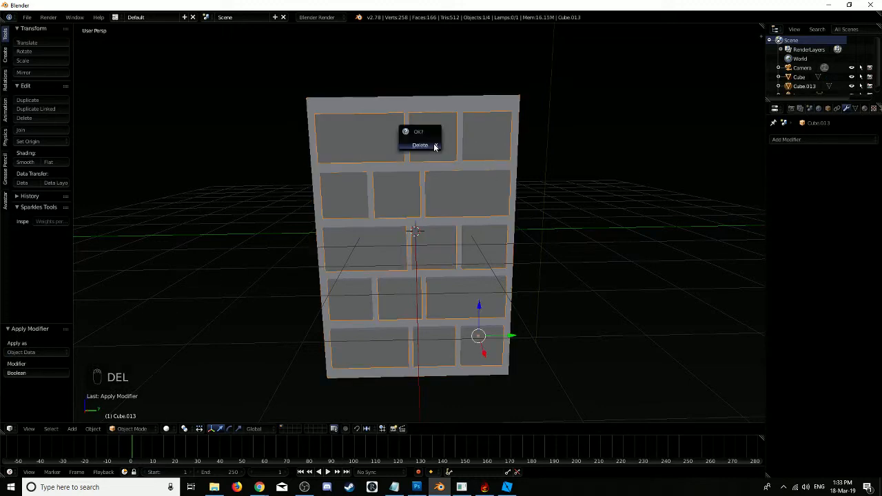
click(419, 144)
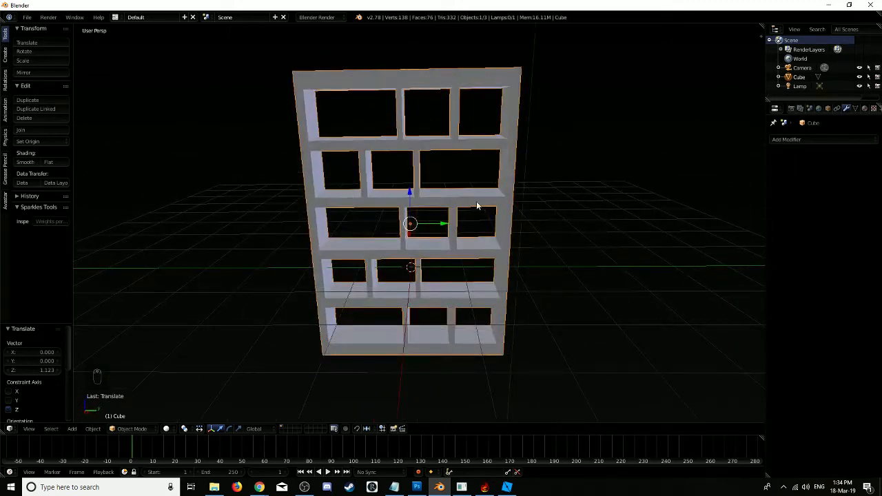
mouse_move(522, 281)
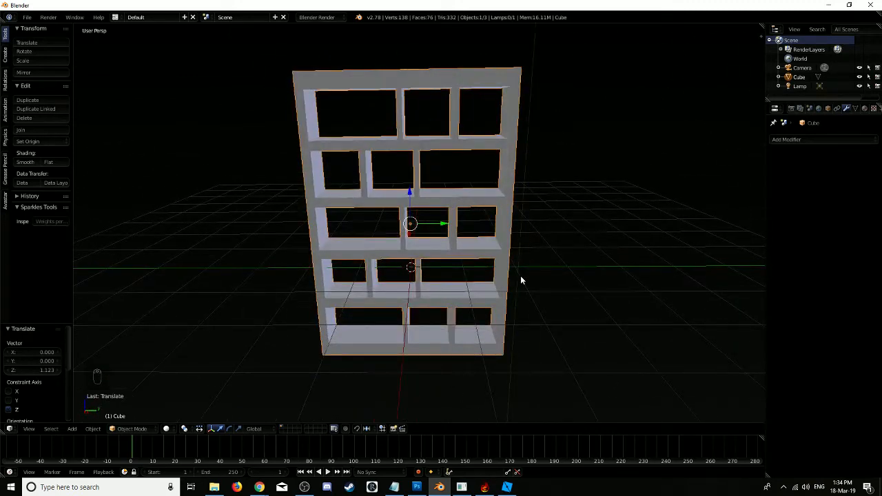
Step: In Edit Mode select the whole bookcase mesh and unwrap it with Smart UV Project
key(Tab)
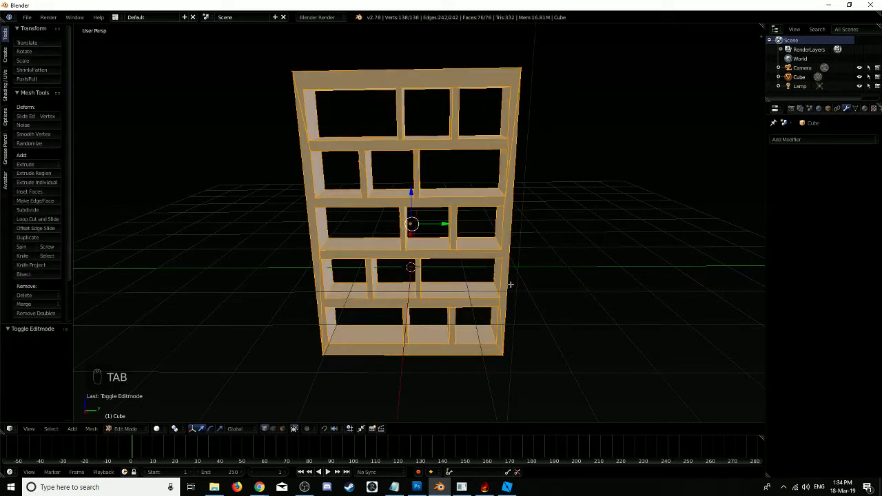
key(a)
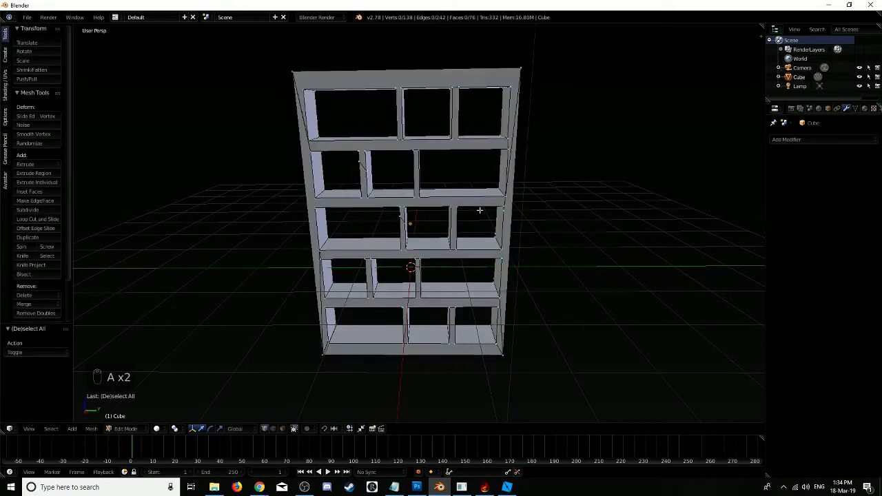
key(a)
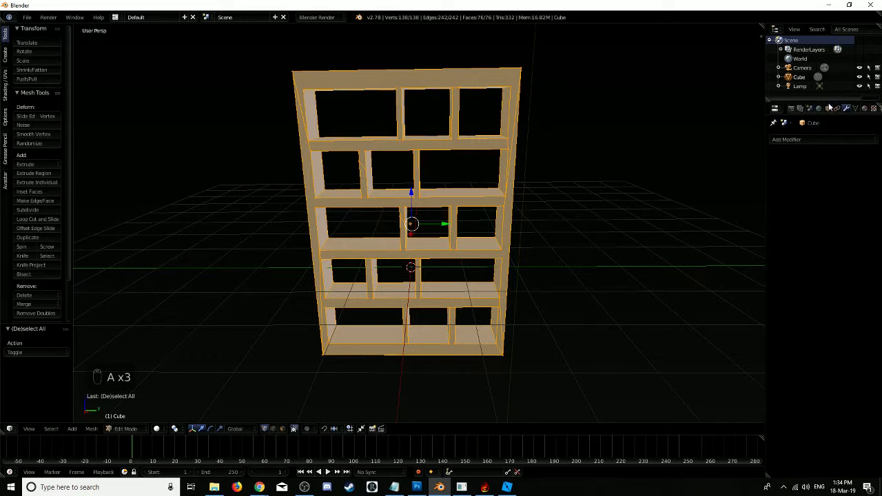
mouse_move(865, 109)
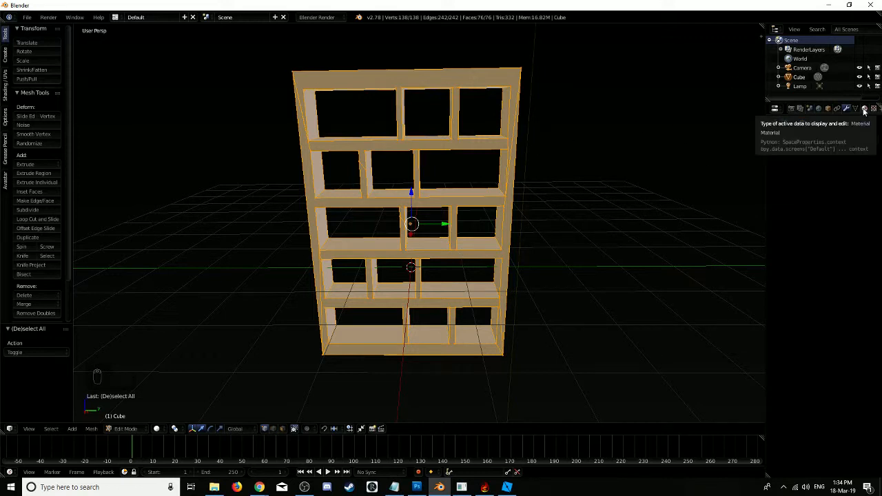
click(836, 109)
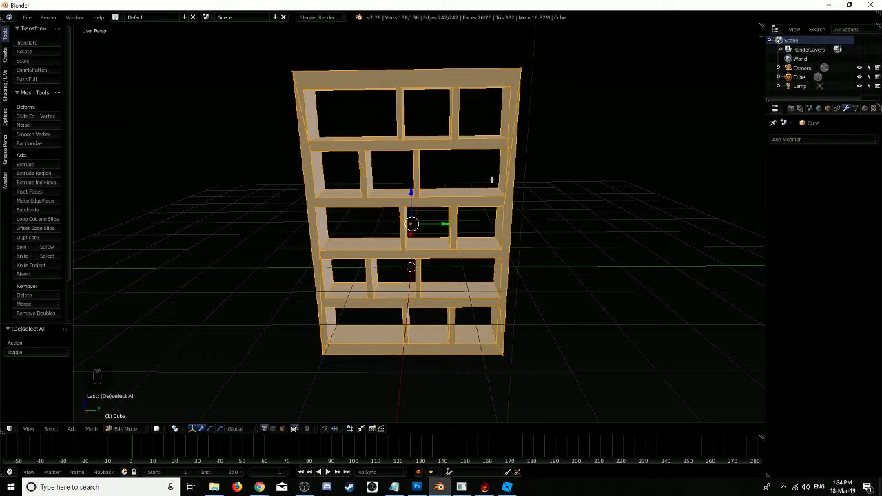
key(u)
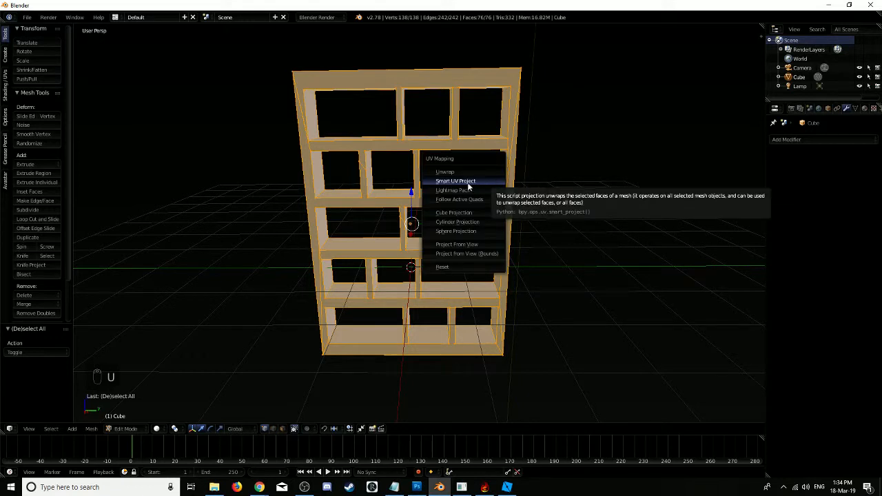
click(455, 181)
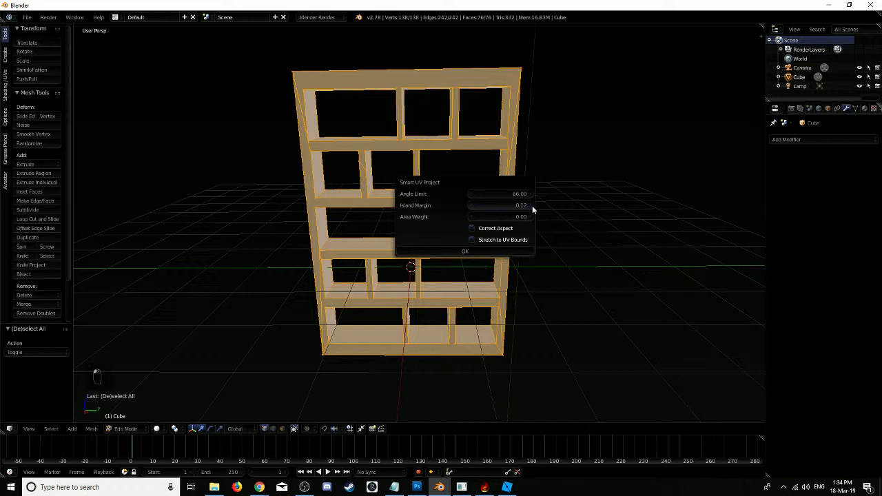
click(464, 251)
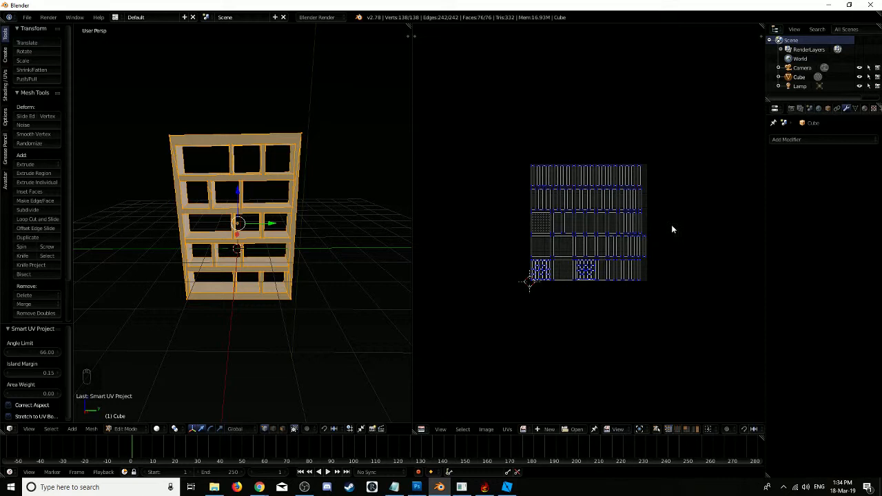
mouse_move(594, 218)
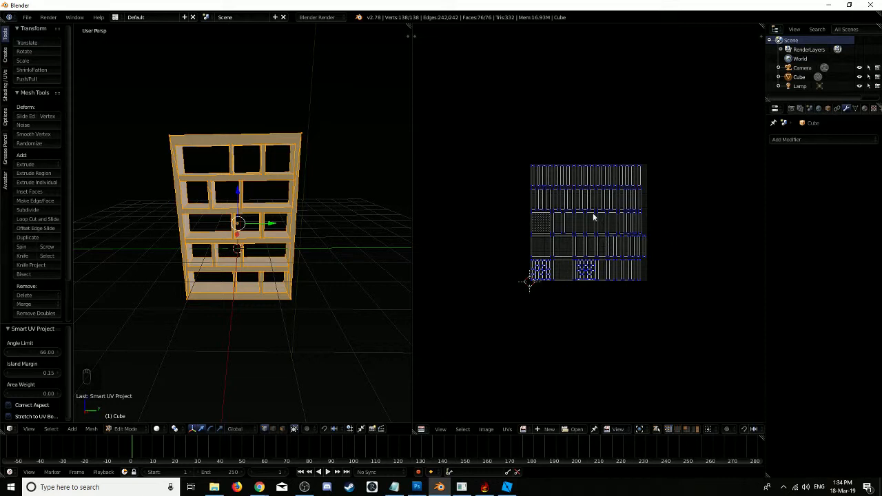
Step: Select all UV islands and create a new blank 2048 x 2048 image behind them
key(a)
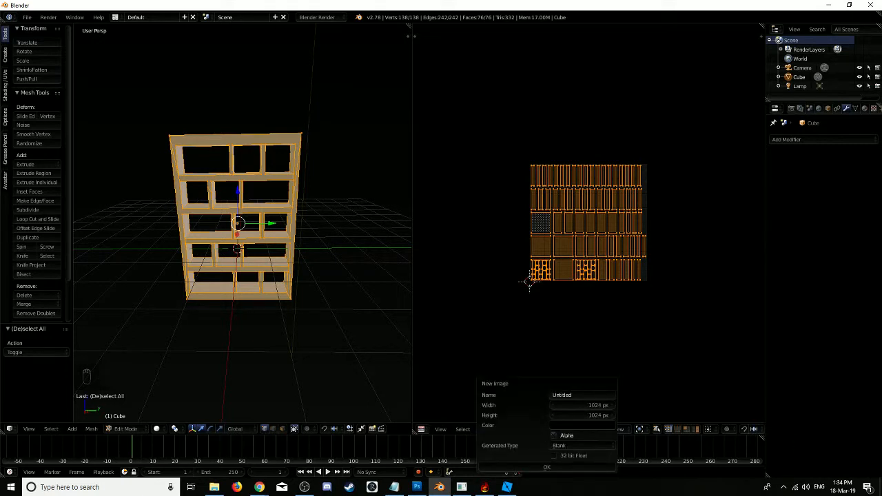
click(582, 405)
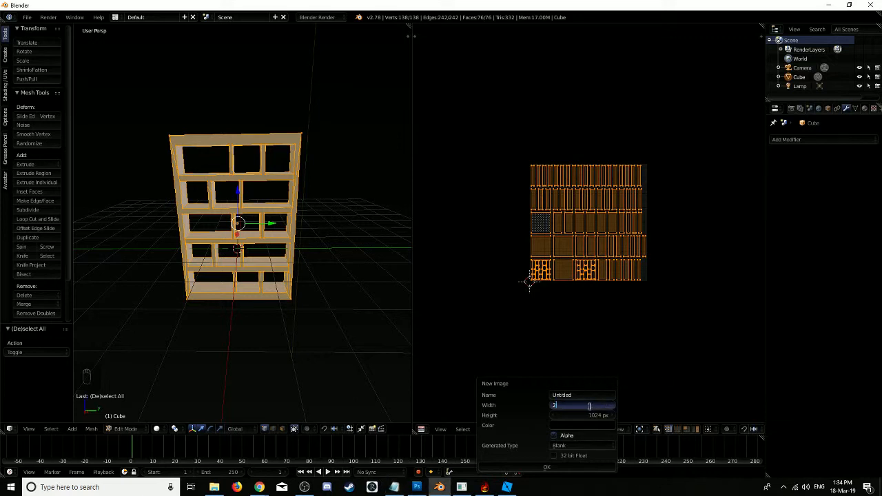
text(2048 px)
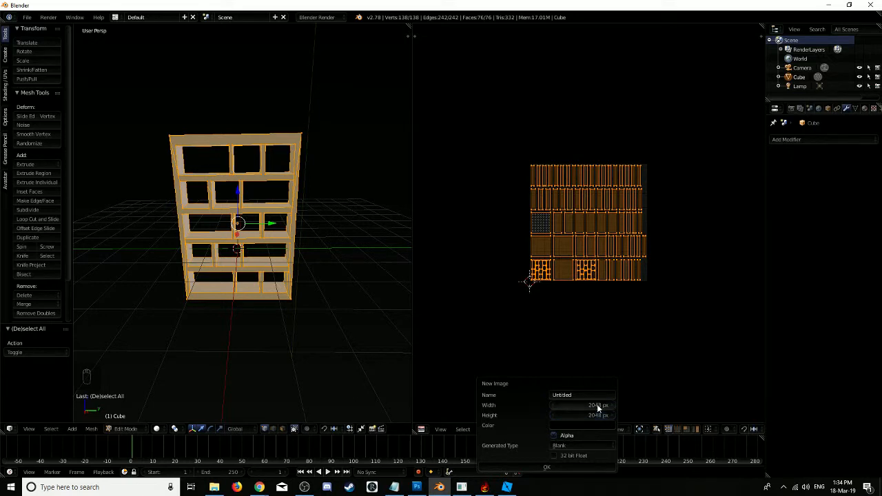
click(546, 467)
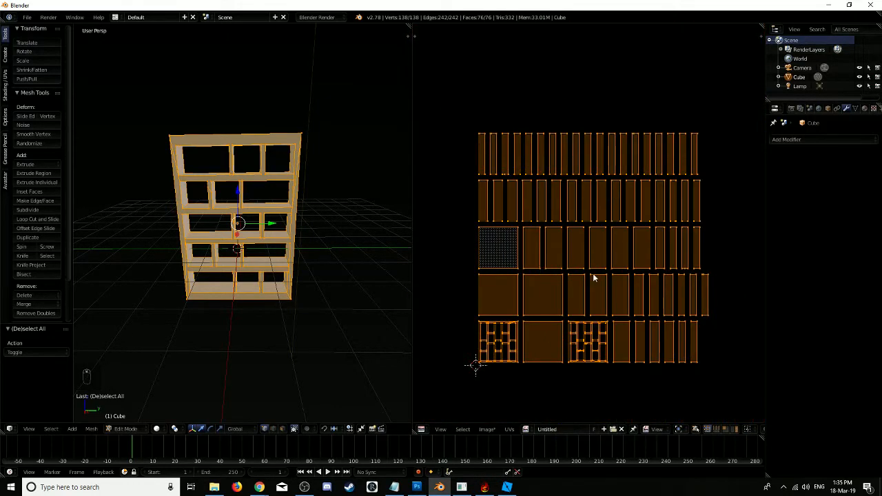
key(a)
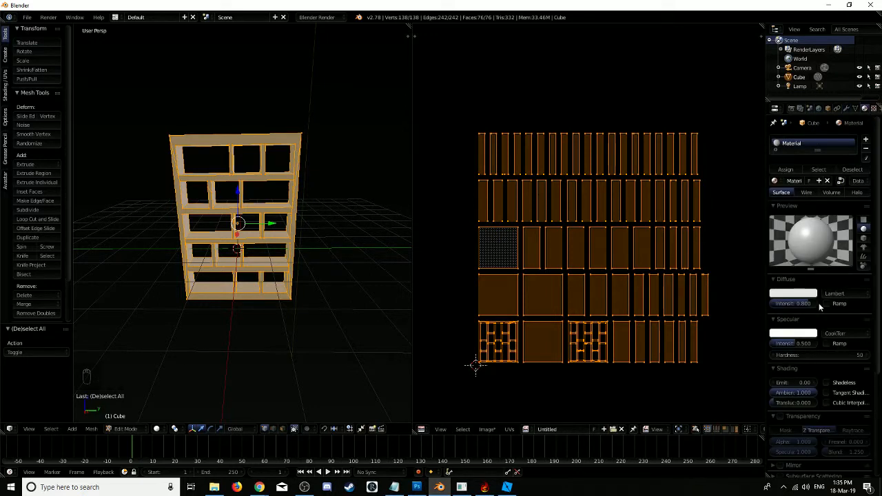
mouse_move(786, 170)
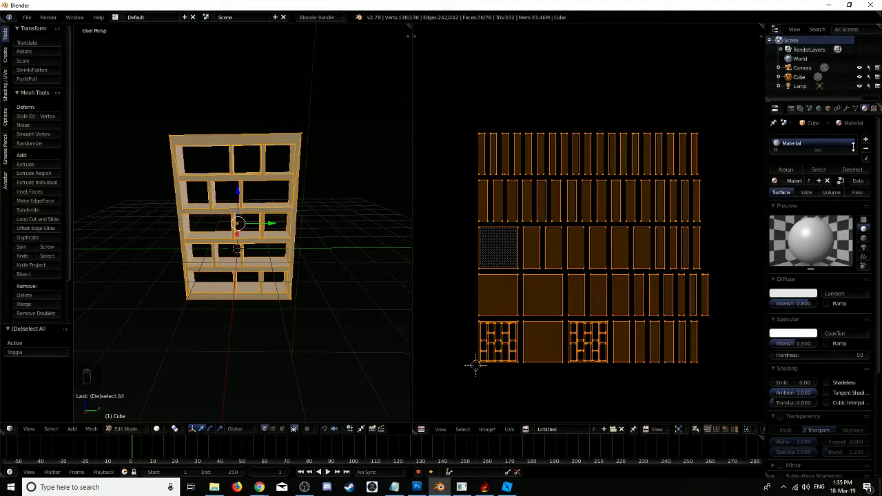
Step: Add a new material with an Image or Movie texture slot and browse for its image file
click(866, 139)
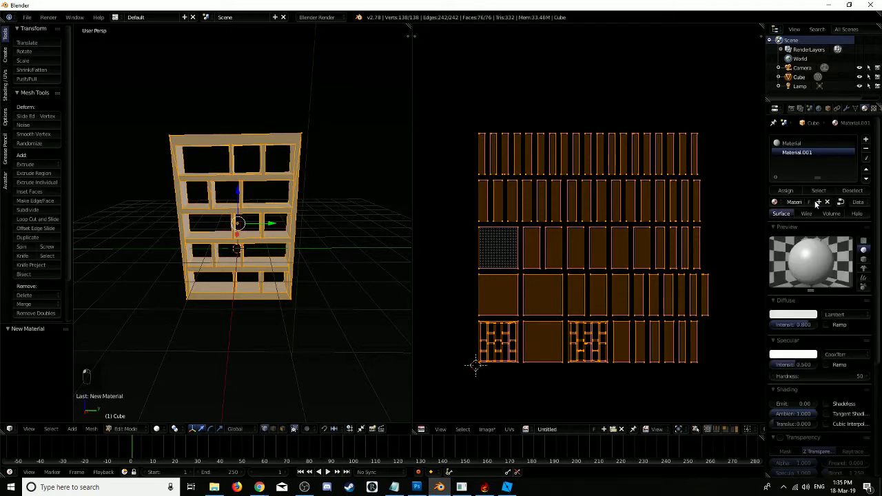
click(786, 191)
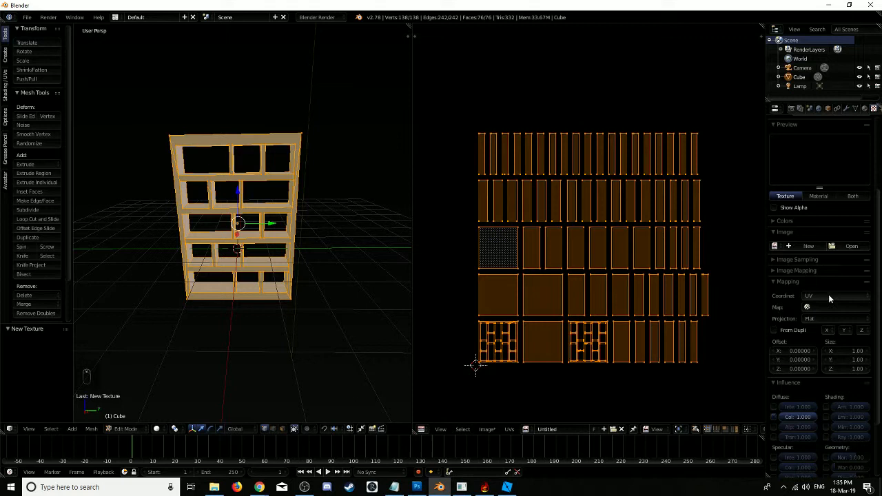
click(835, 295)
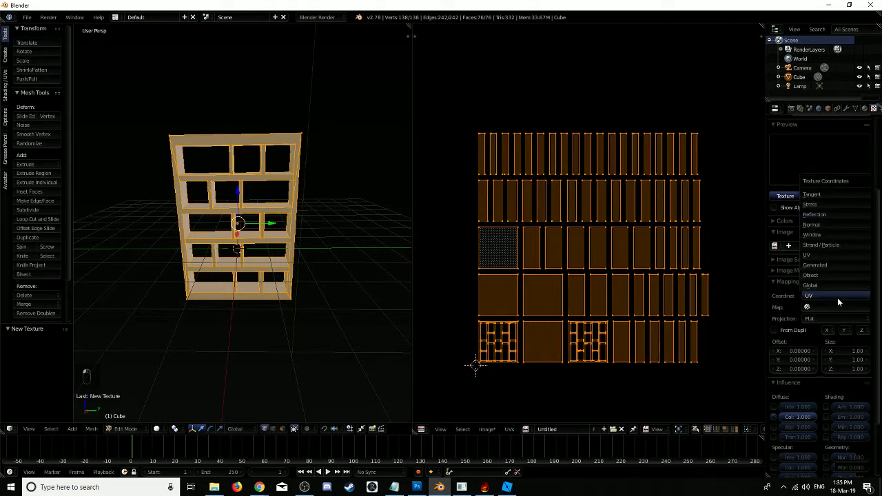
click(835, 295)
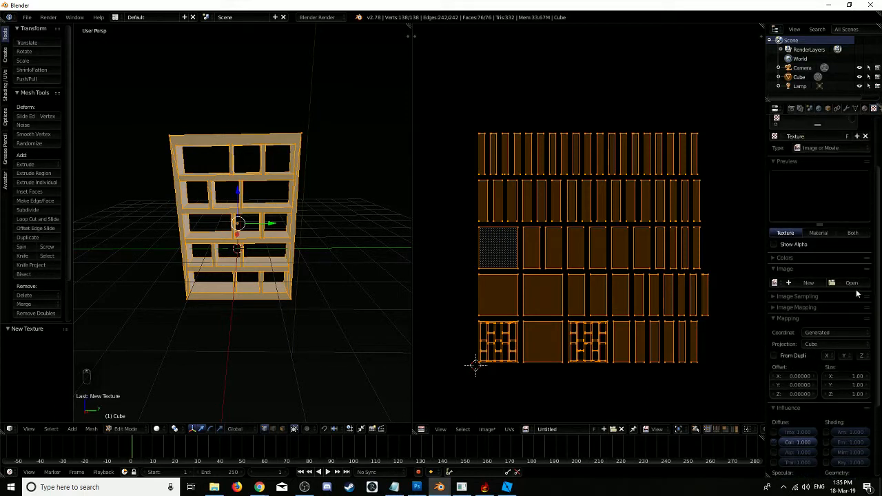
click(852, 282)
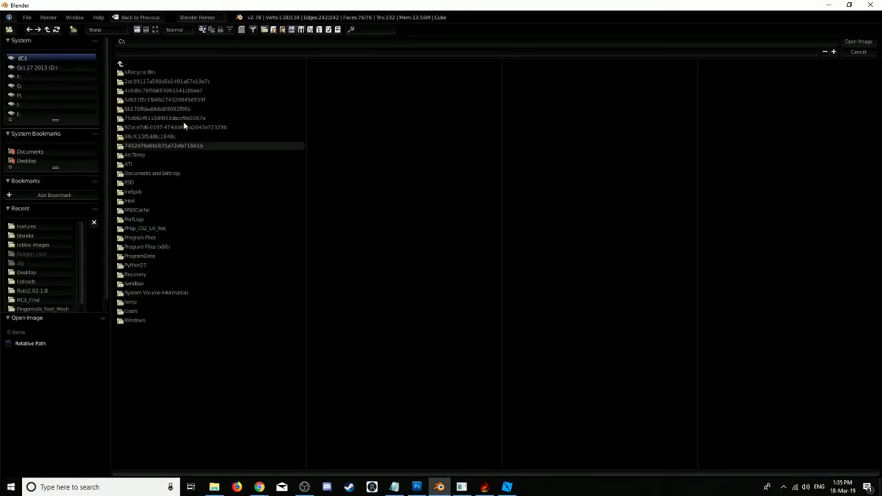
Step: Load the white marble slab image from the textures folder into the bookcase's image texture
click(26, 227)
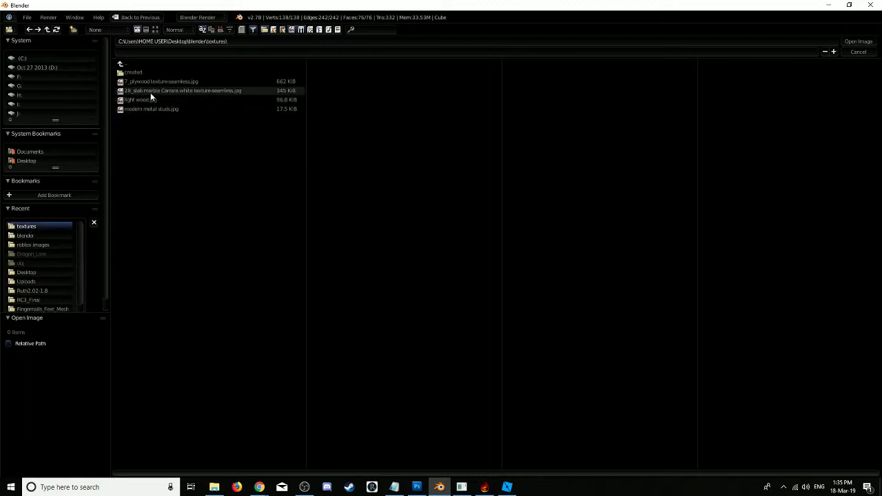
click(182, 91)
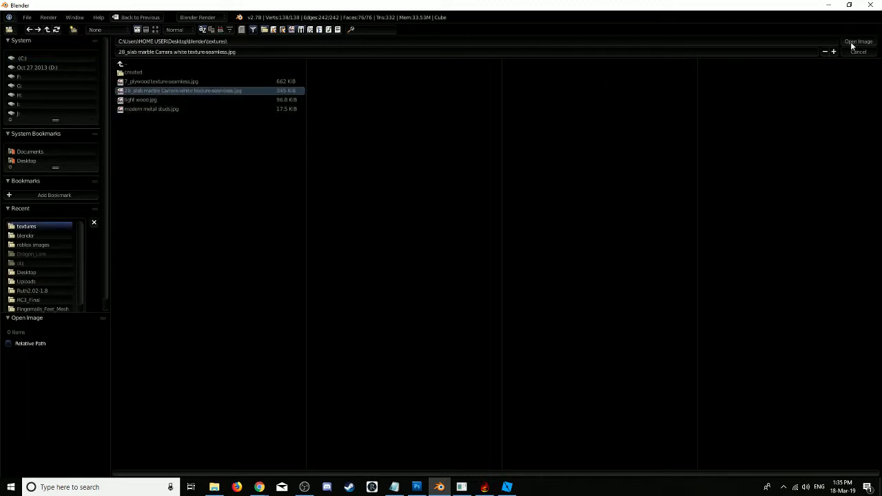
click(858, 42)
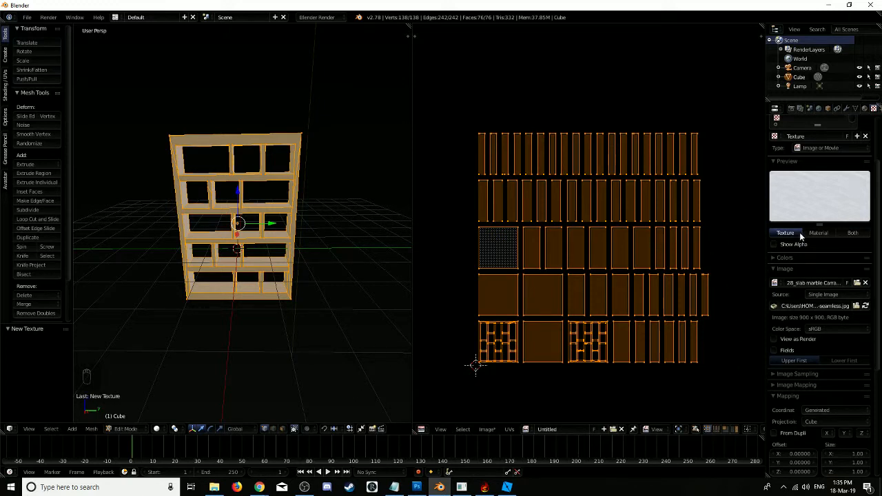
click(775, 109)
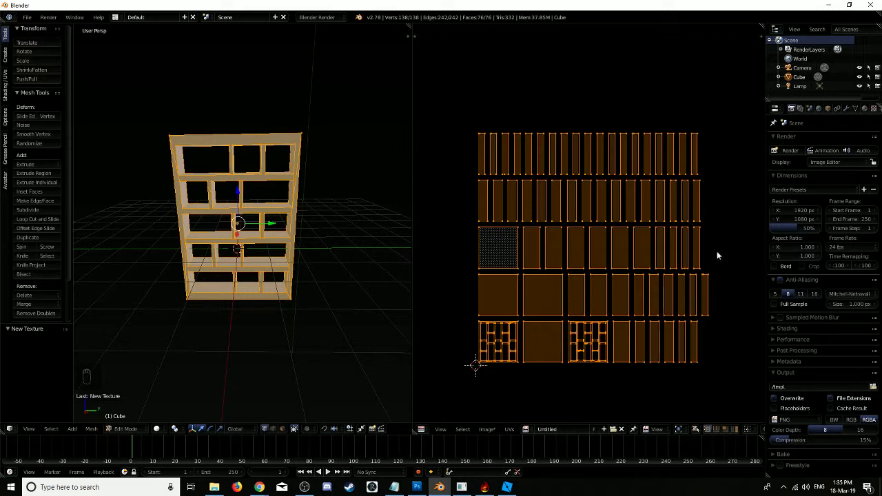
mouse_move(826, 353)
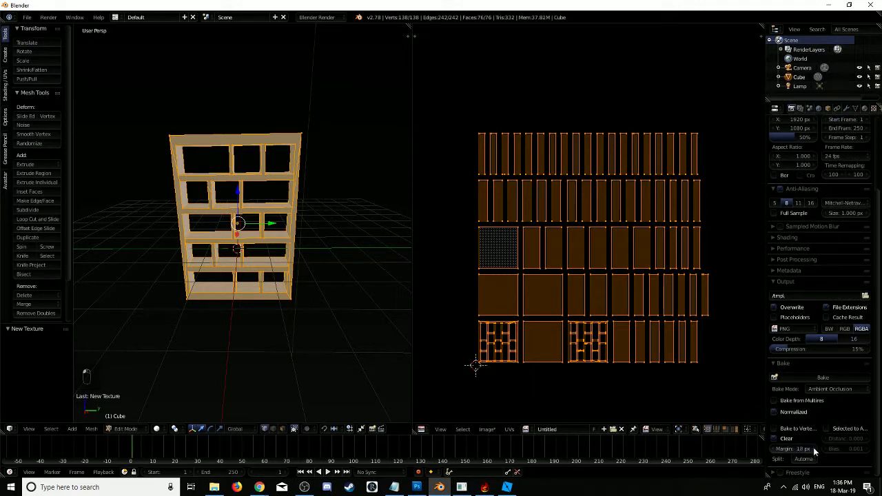
mouse_move(853, 366)
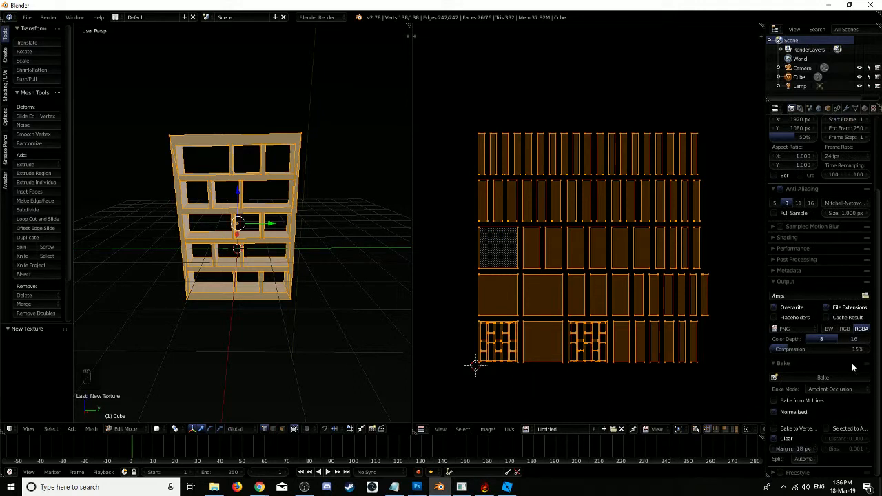
Step: Bake ambient occlusion for the bookcase into its UV layout image
click(822, 378)
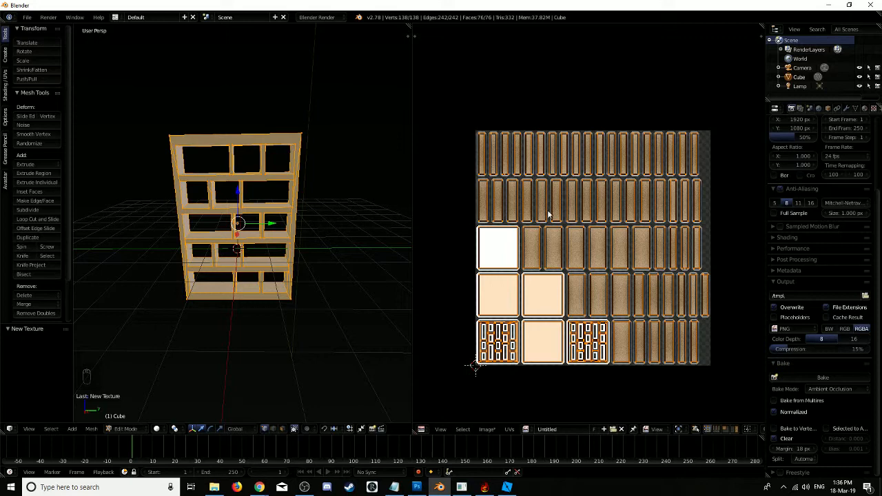
mouse_move(609, 284)
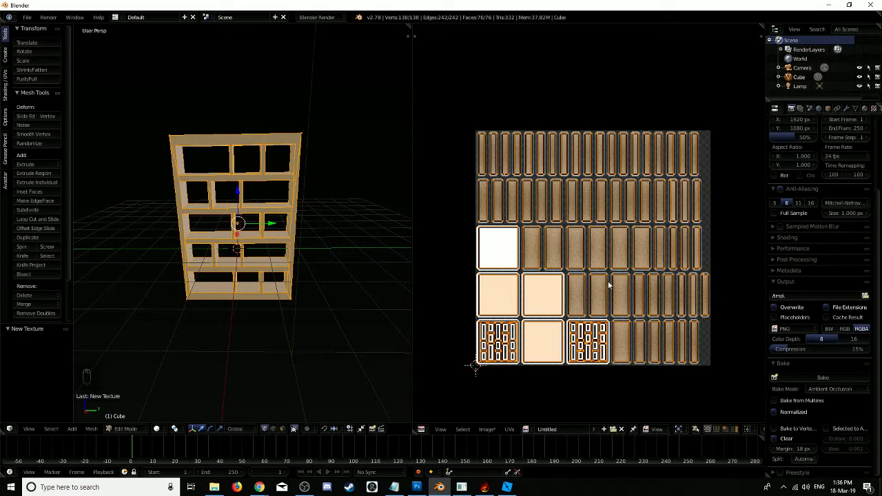
mouse_move(735, 375)
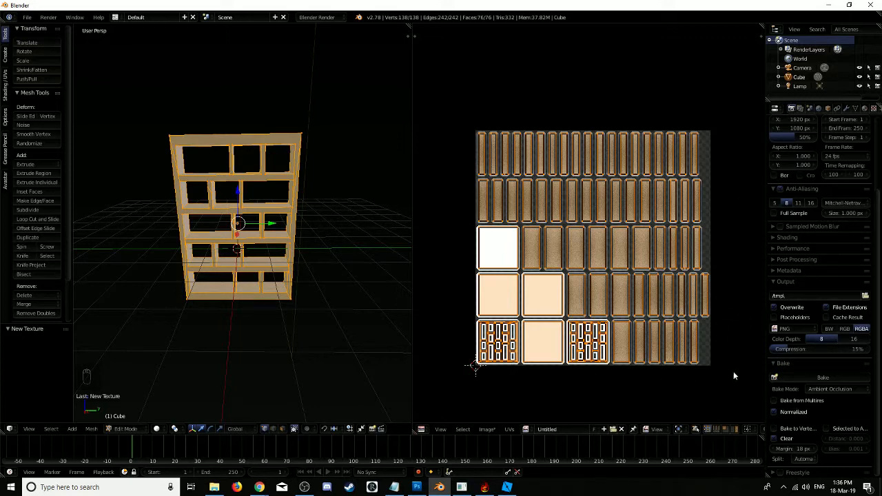
click(486, 430)
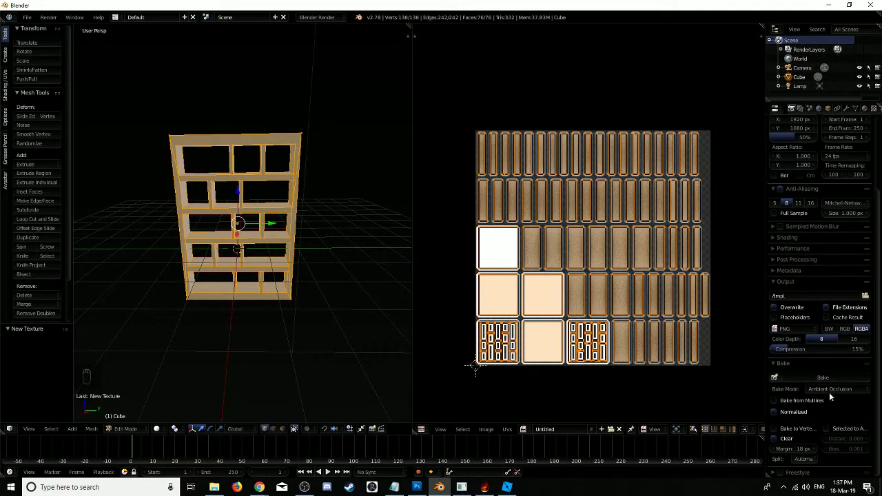
Step: Switch the bake mode to Textures and re-bake the bookcase UV image
click(830, 389)
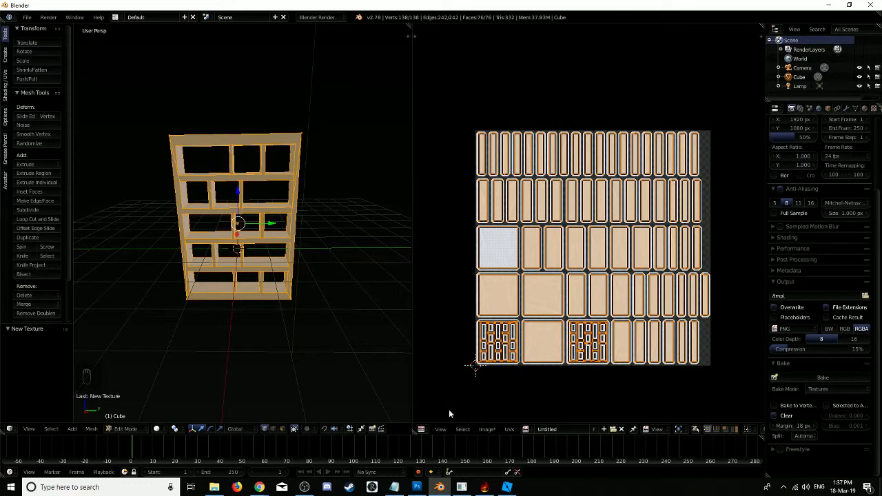
click(487, 429)
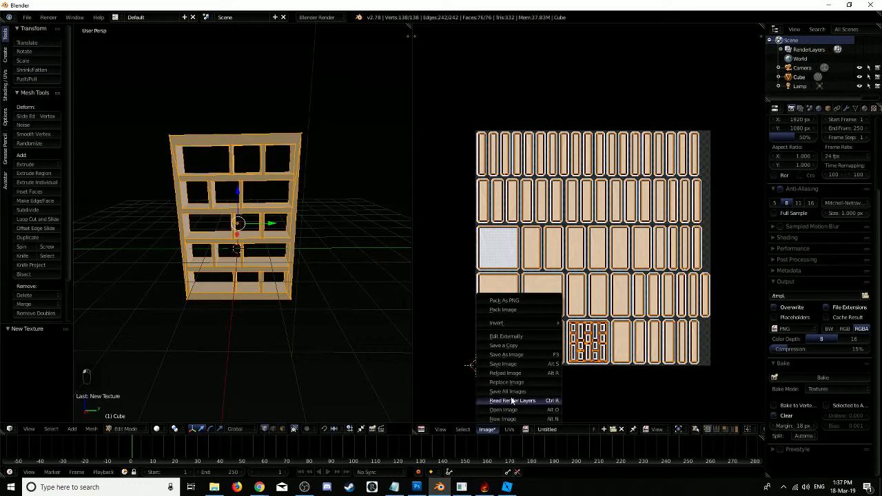
Step: Save the baked image as book_tex.png in the textures folder
click(506, 354)
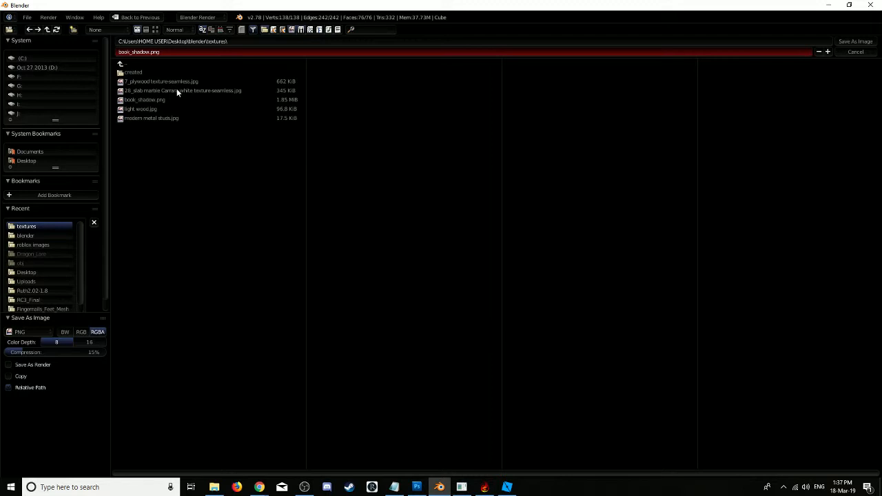
click(144, 52)
text(tx)
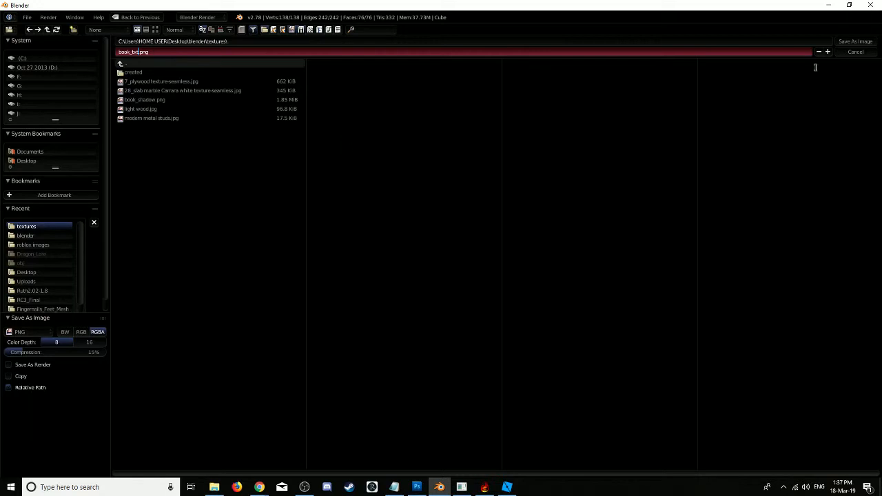
click(855, 41)
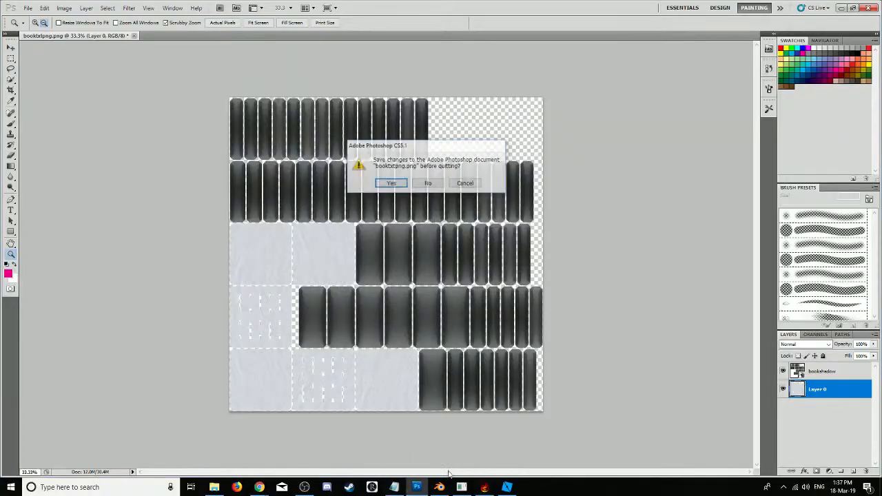
Step: Close the old bookshelf document without saving and open book_tex.png in Photoshop
click(427, 183)
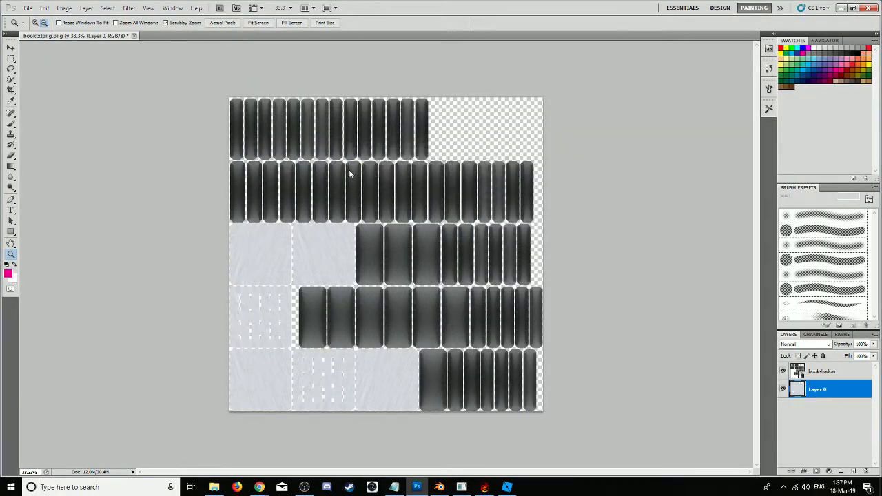
click(135, 36)
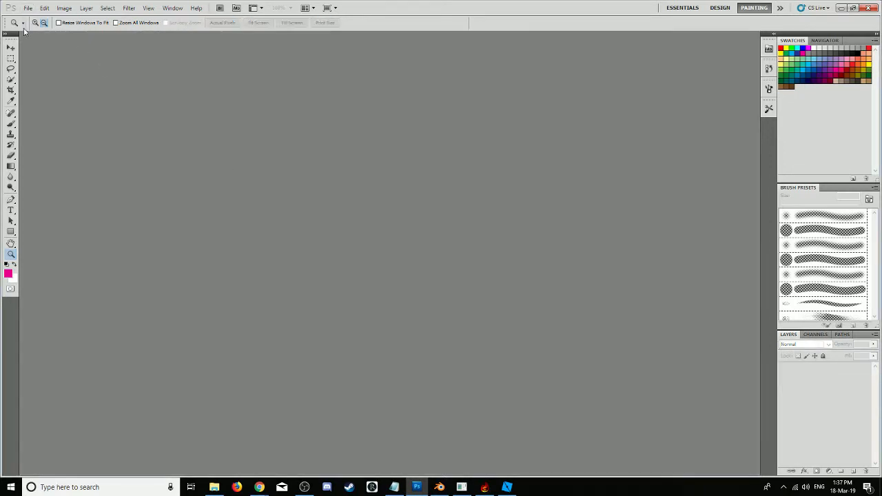
click(27, 8)
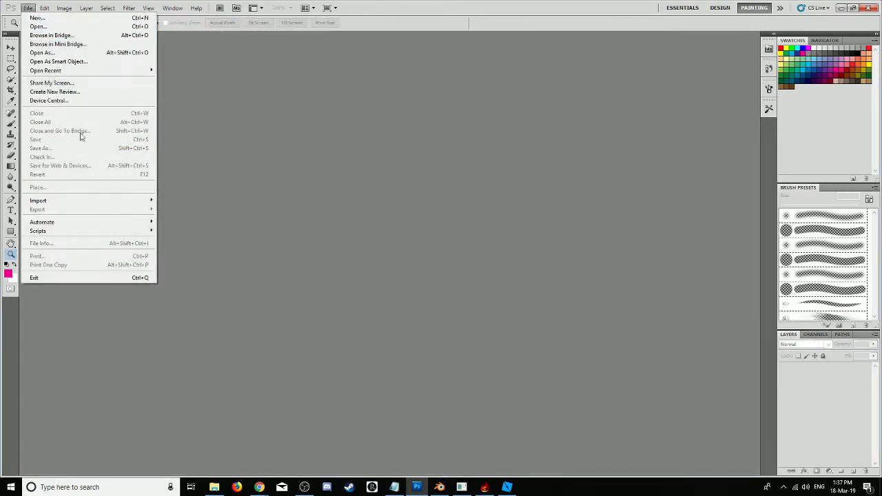
mouse_move(39, 26)
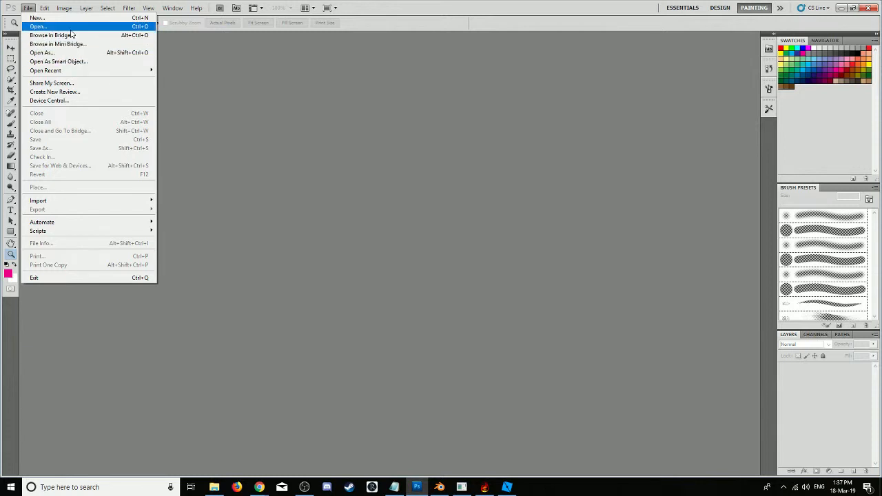
click(37, 26)
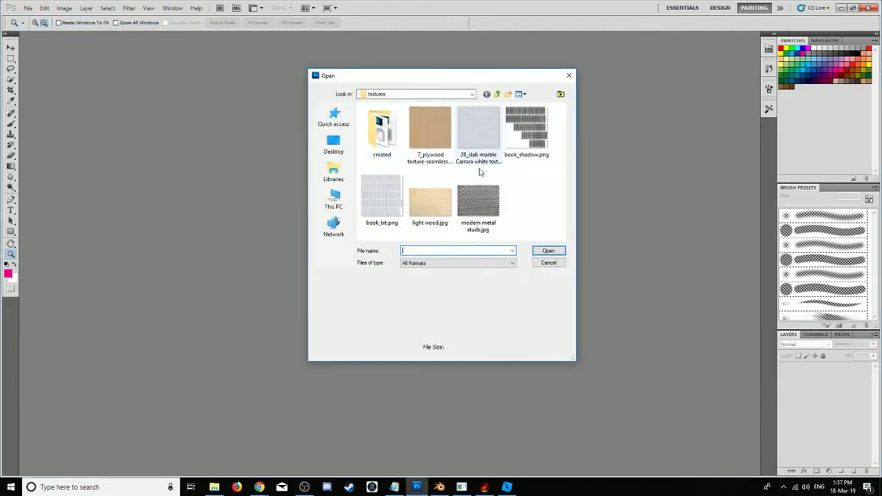
click(382, 200)
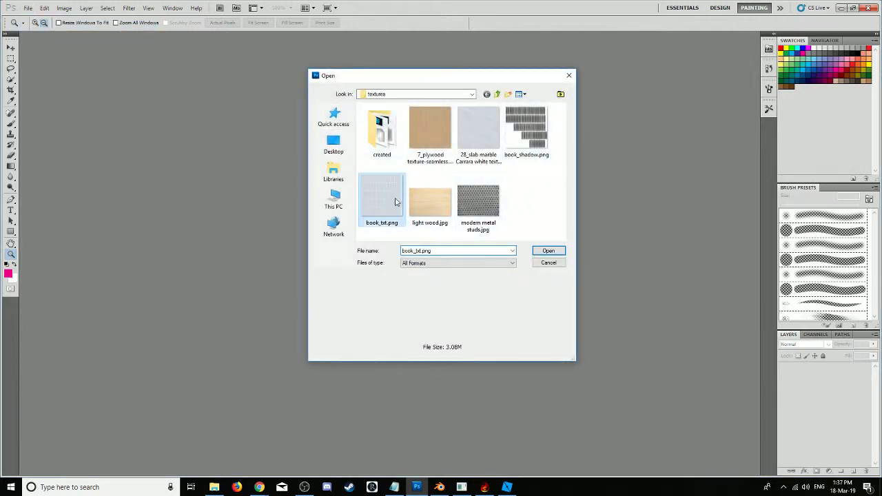
click(549, 251)
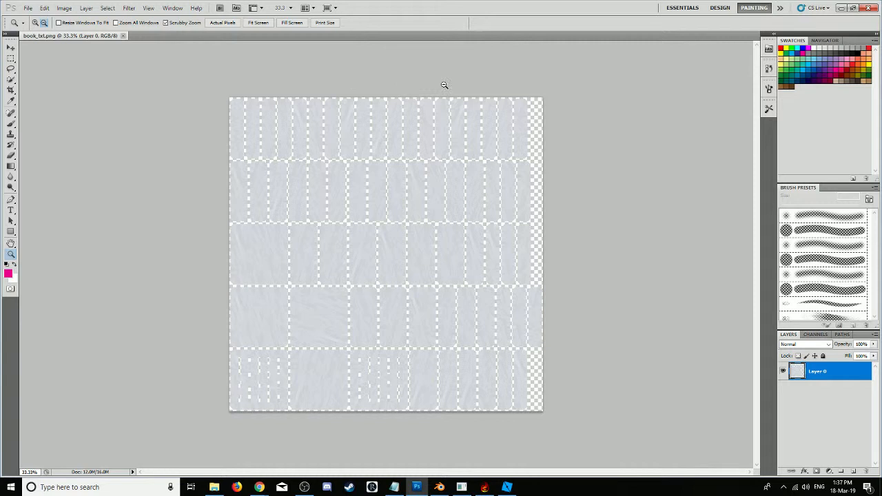
mouse_move(151, 16)
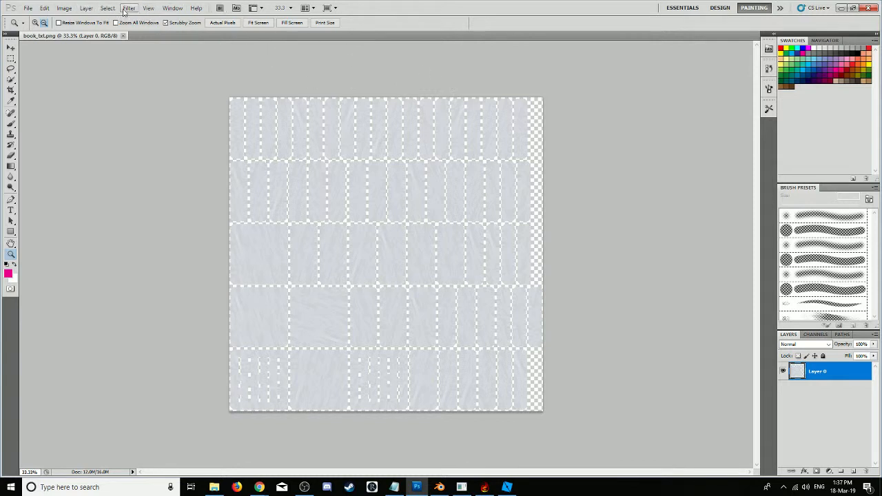
Step: Apply a Smart Sharpen filter at about 116% amount with adjusted radius to book_tex.png
click(130, 8)
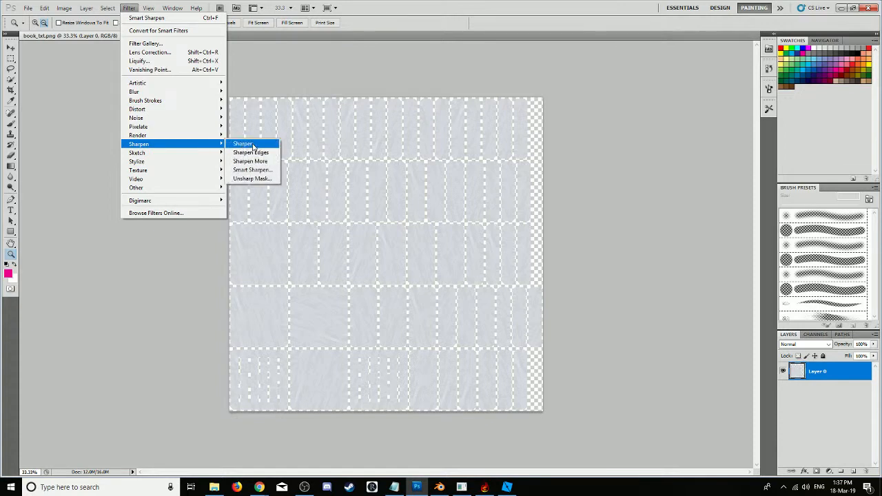
click(254, 169)
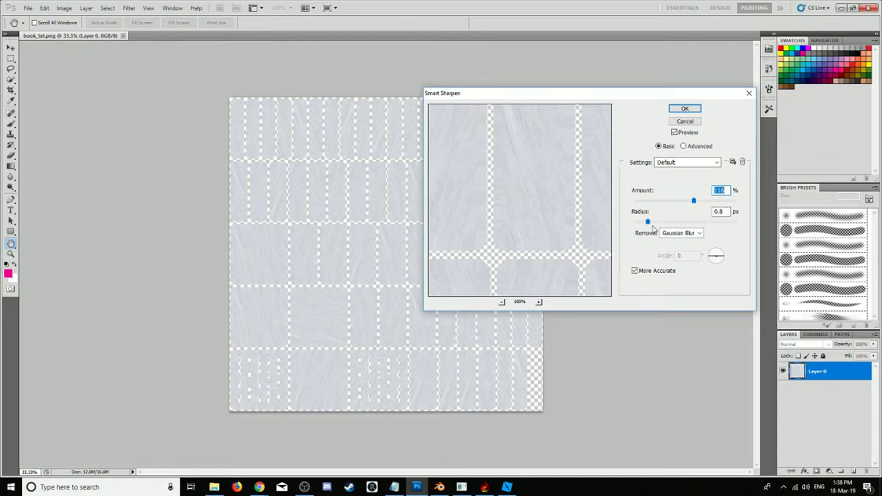
click(720, 212)
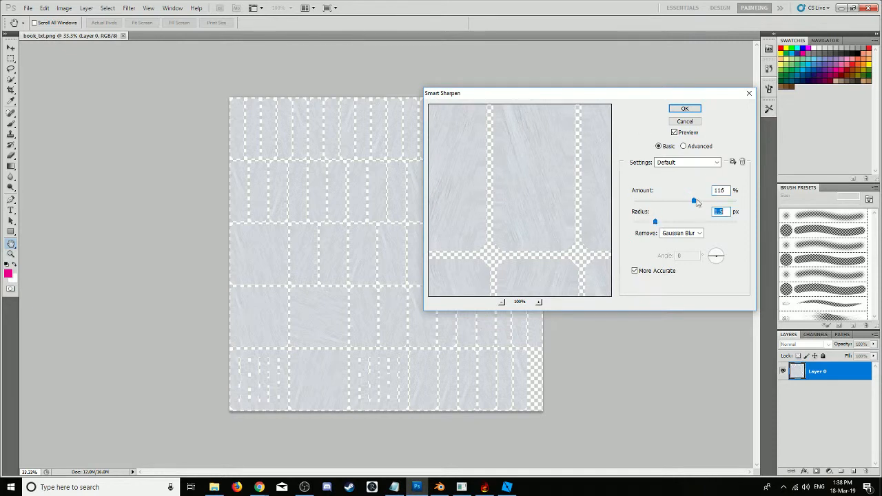
click(684, 108)
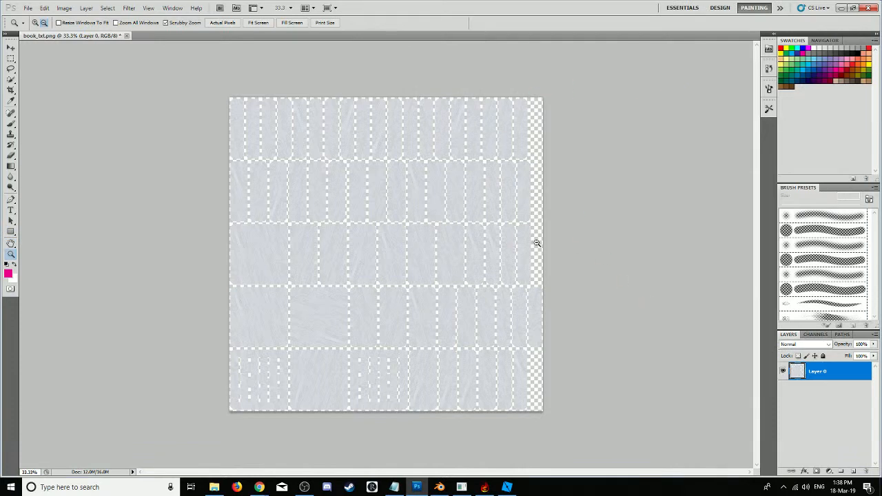
mouse_move(309, 88)
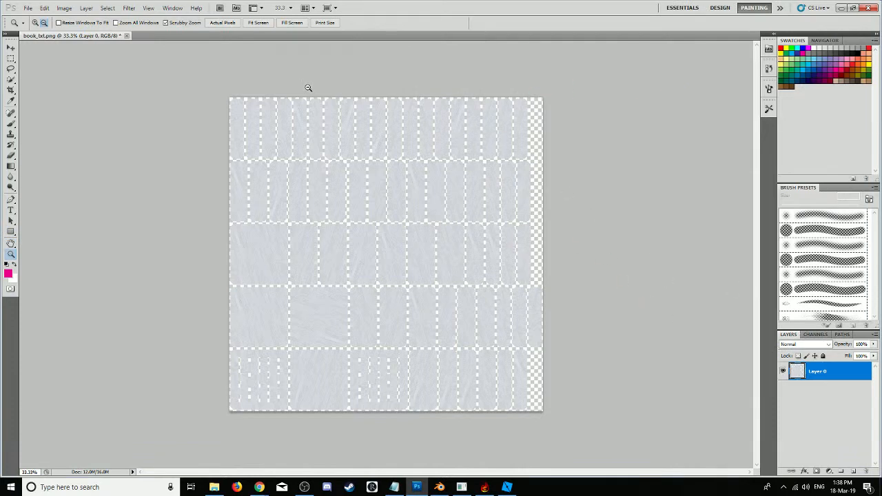
click(28, 8)
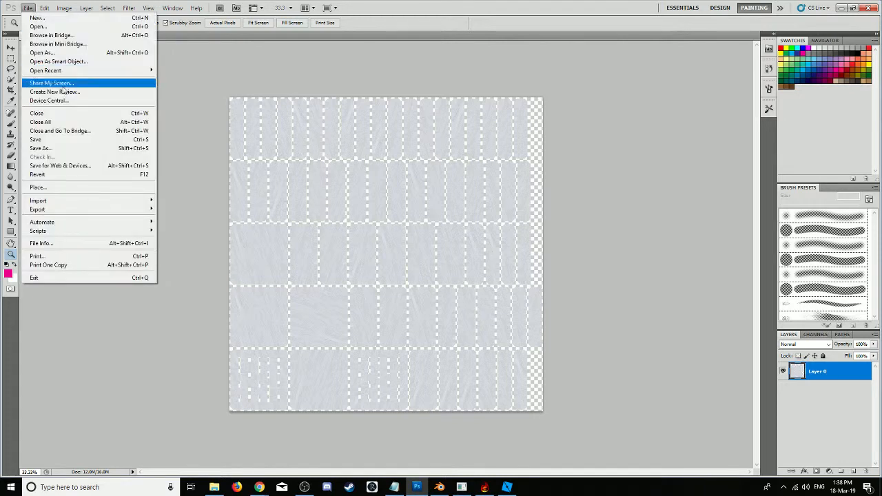
Step: Place book_shadow.png as a new layer over the texture and blend it as Multiply
click(37, 188)
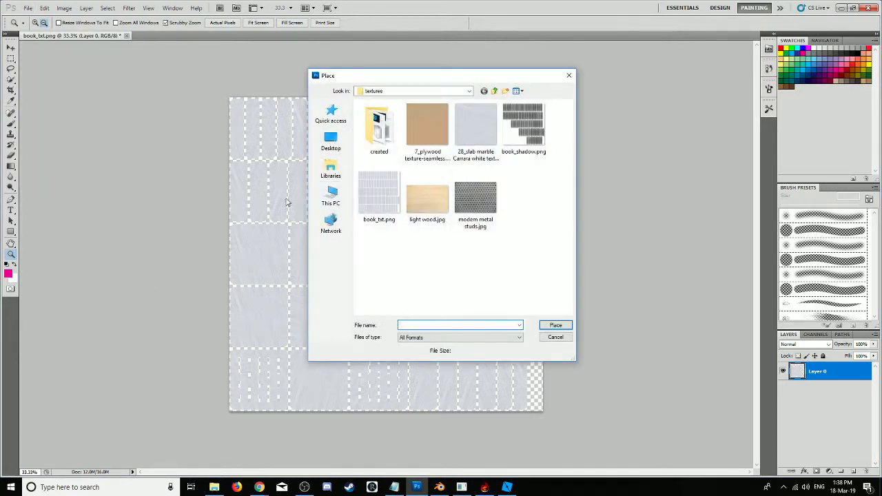
click(524, 124)
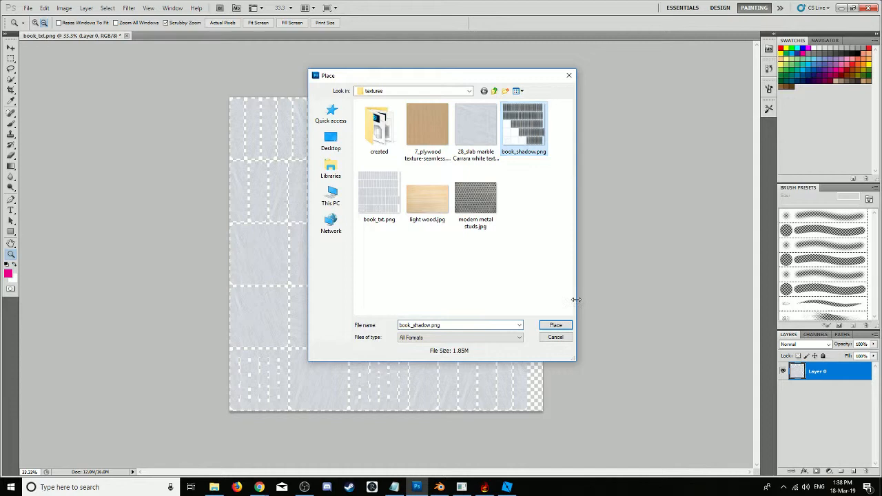
click(556, 325)
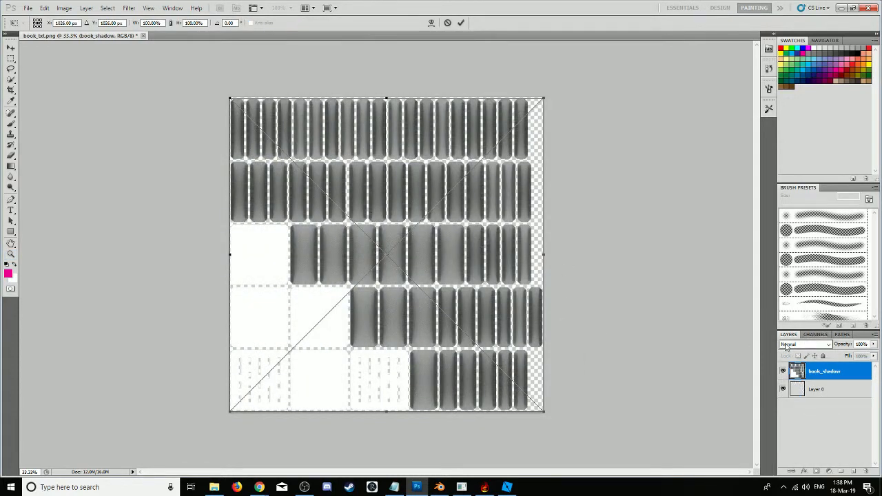
click(805, 345)
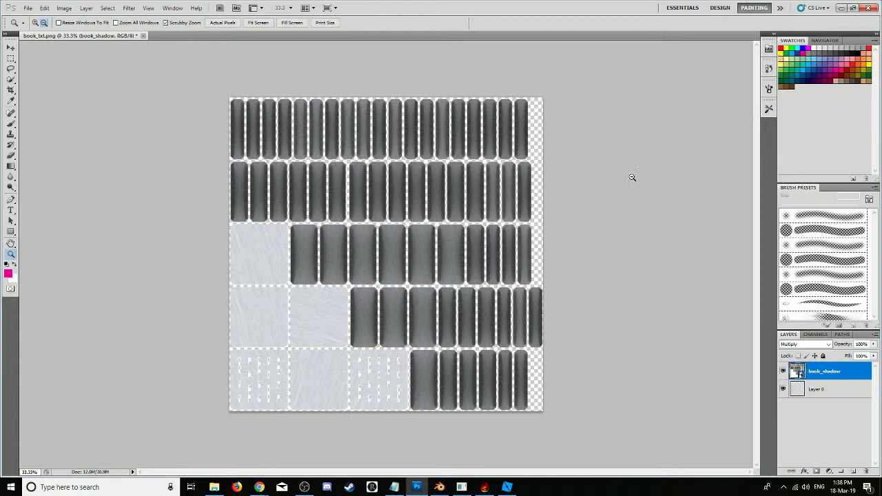
click(28, 8)
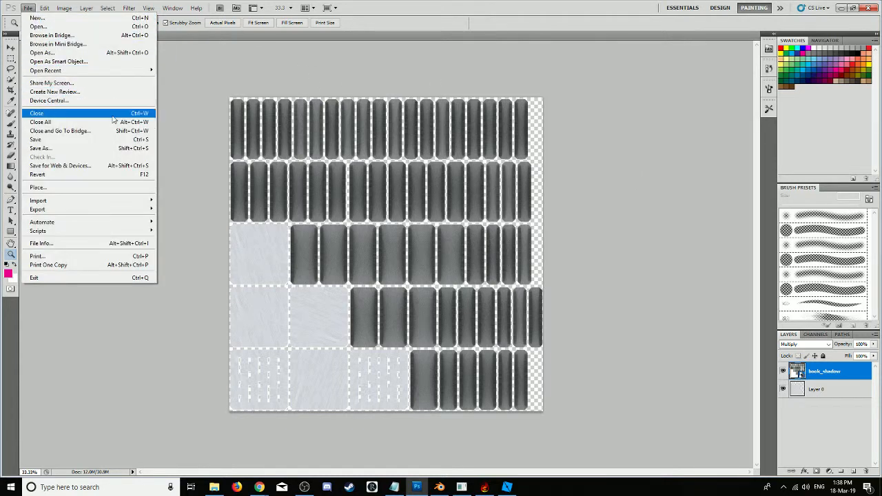
Step: Save the layered texture as JPEG book_texture.jpg in the textures folder
click(42, 149)
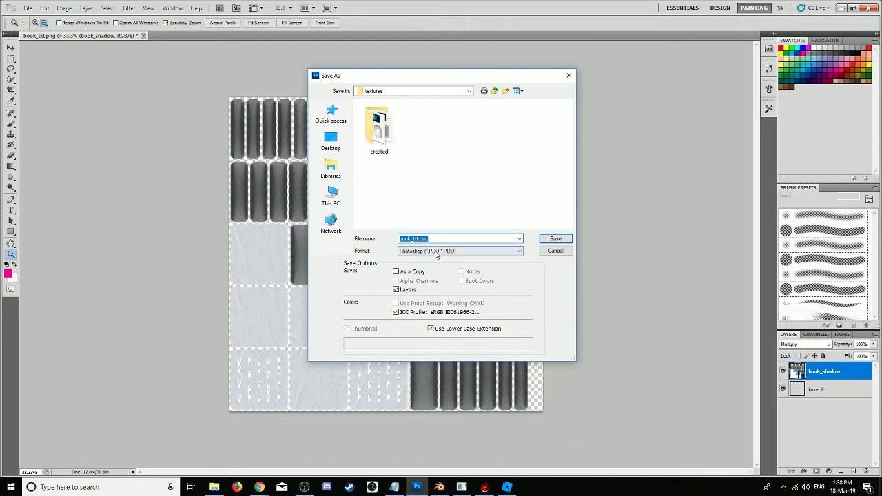
click(461, 251)
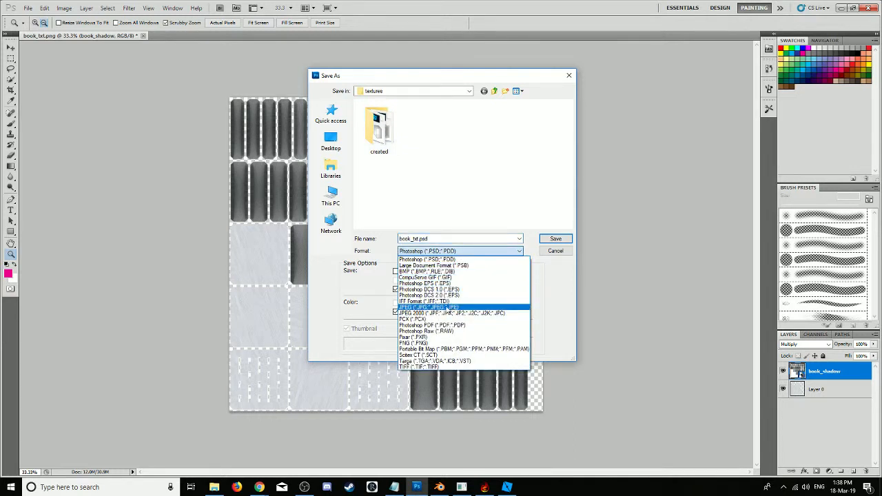
click(428, 307)
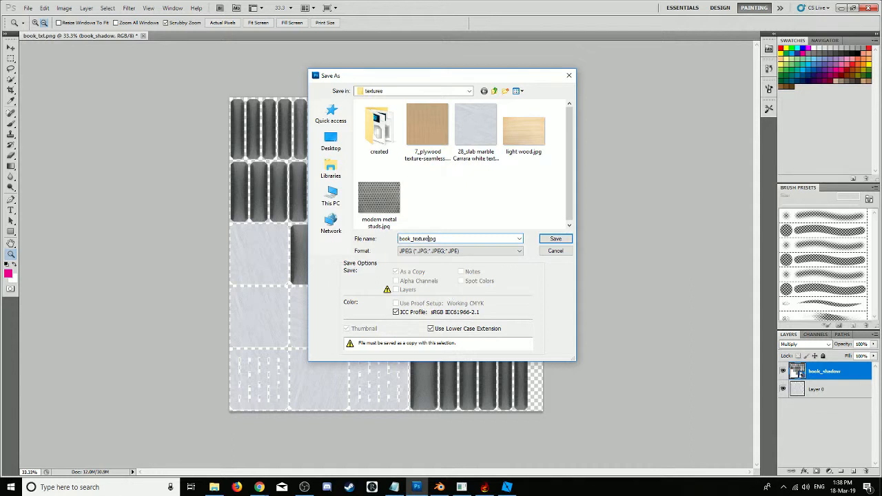
mouse_move(547, 268)
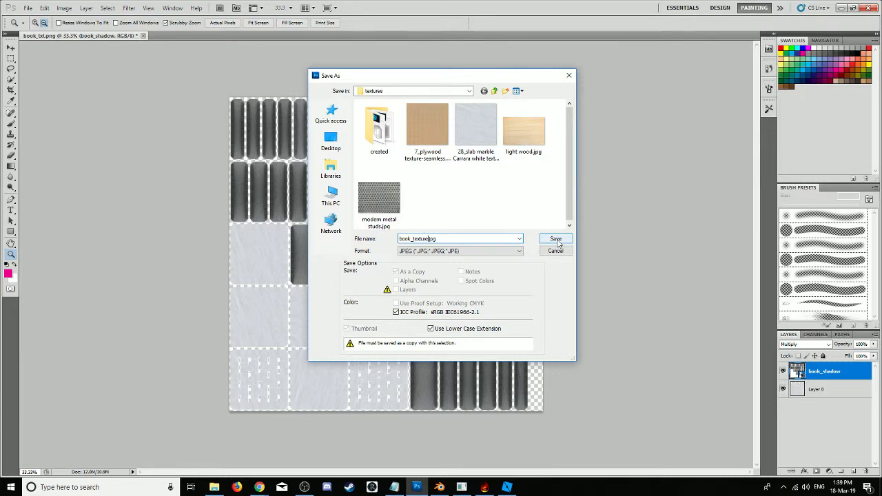
click(555, 238)
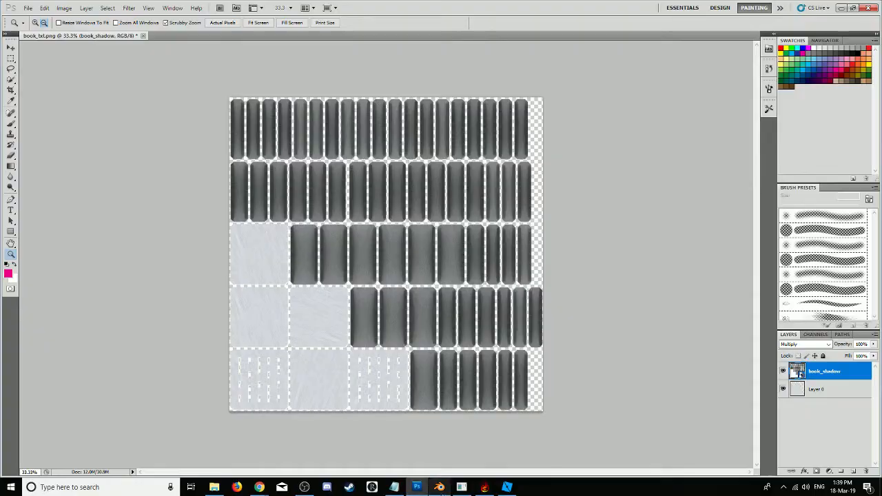
Step: Confirm the JPEG options, then replace the bookcase image in Blender with book_texture.jpg
click(439, 488)
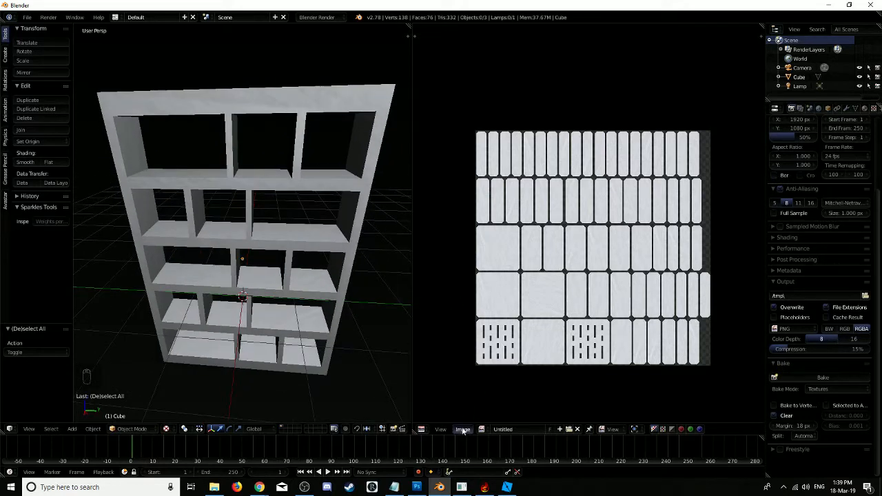
click(463, 429)
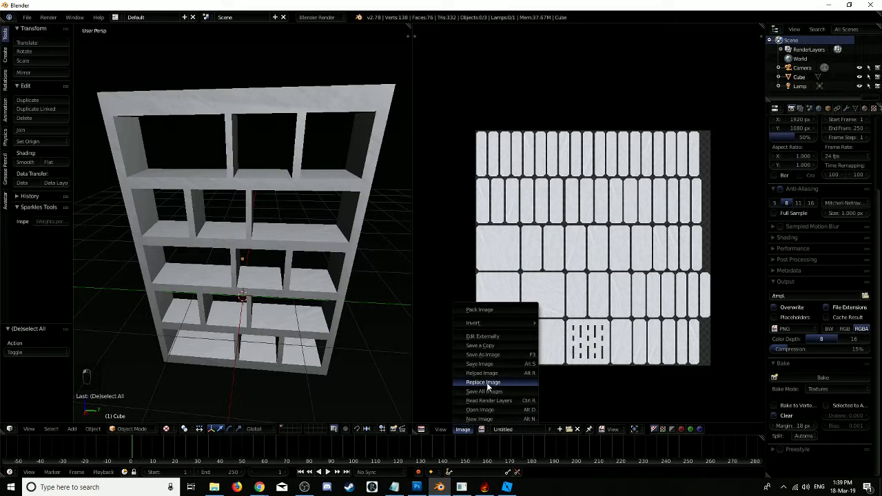
click(482, 382)
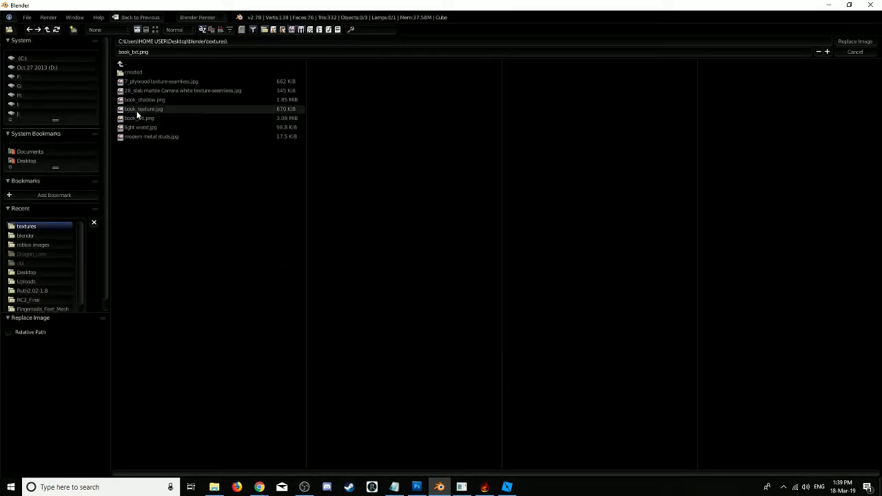
click(144, 109)
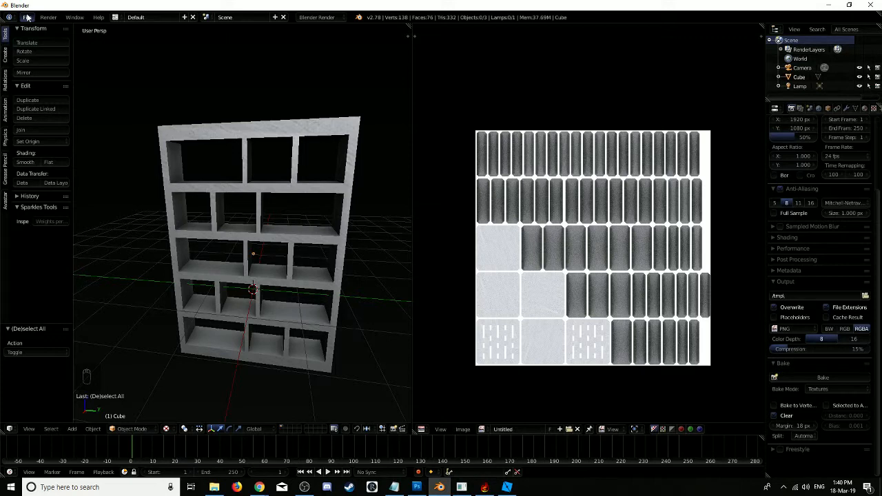
Step: Export the textured bookcase as a Collada (.dae) file to the textures folder
click(26, 16)
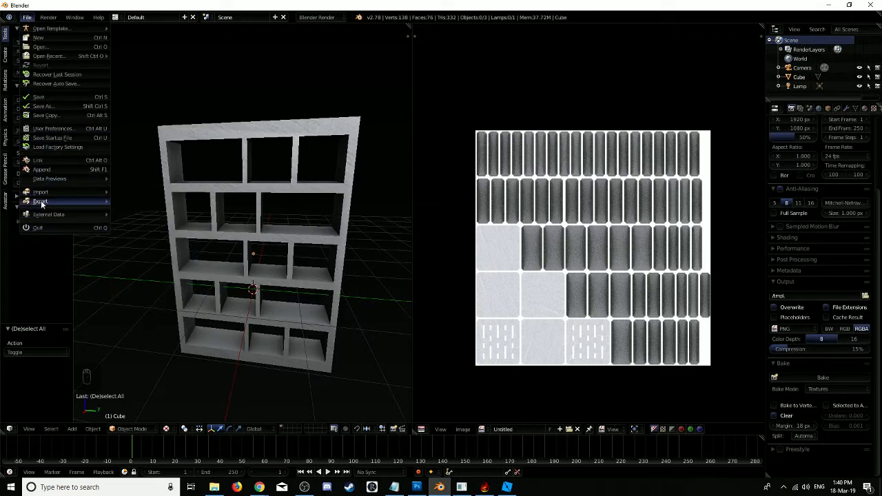
click(41, 201)
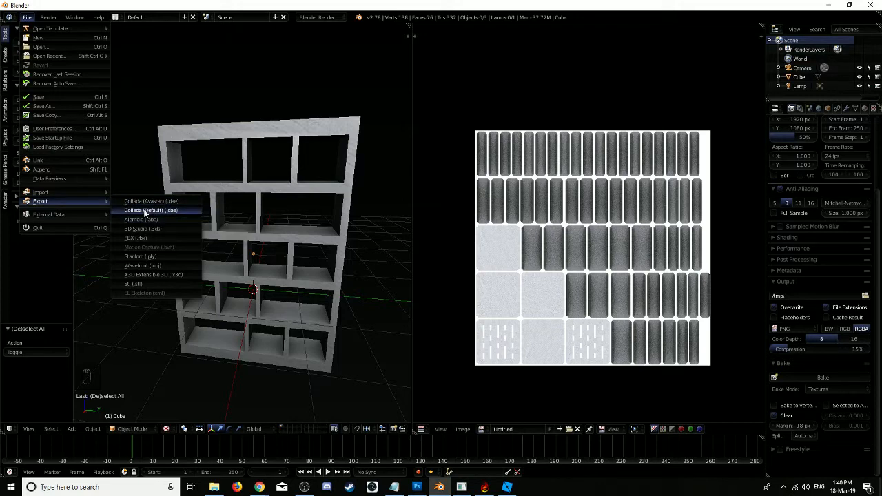
click(147, 210)
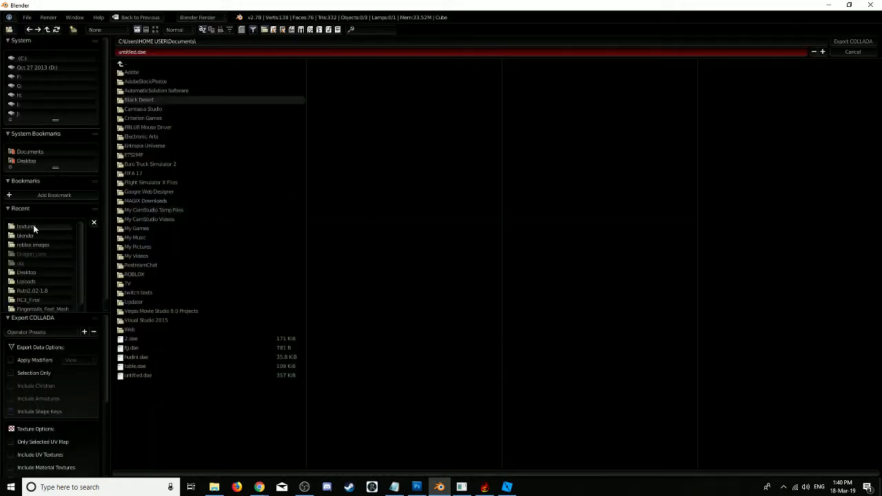
click(26, 226)
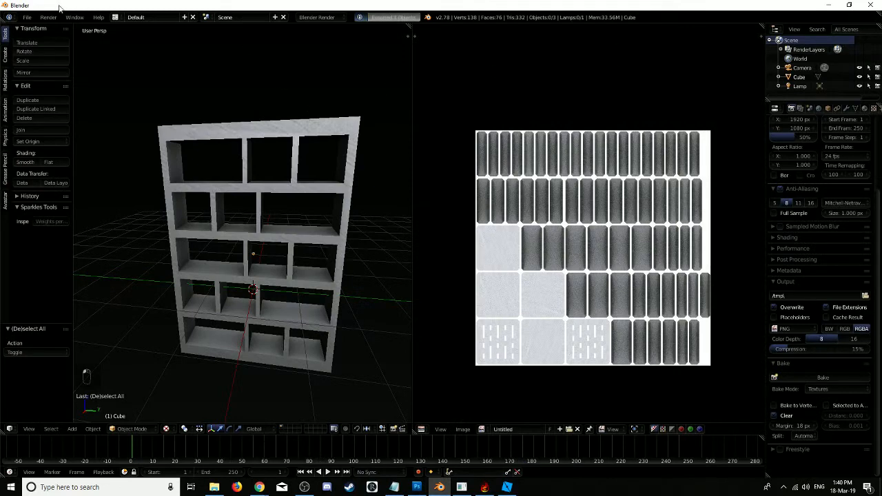
Step: Export the bookcase again as a Wavefront OBJ file to the textures folder
click(26, 17)
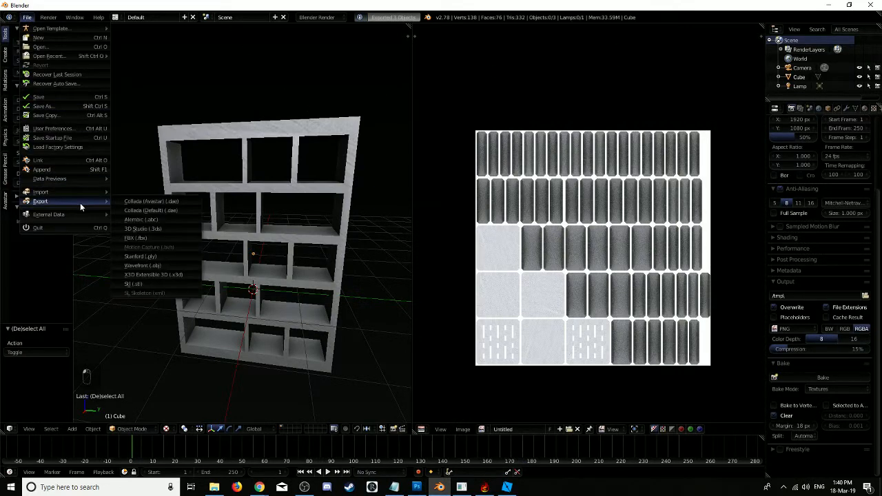
click(143, 265)
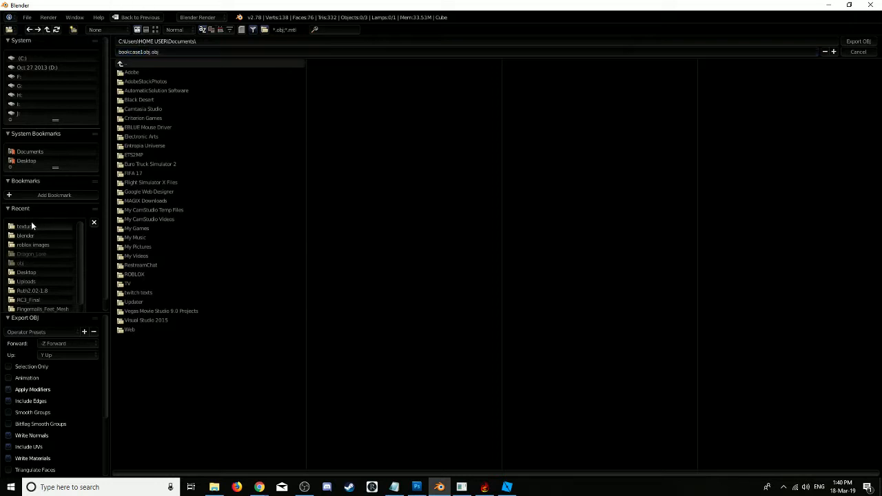
click(26, 226)
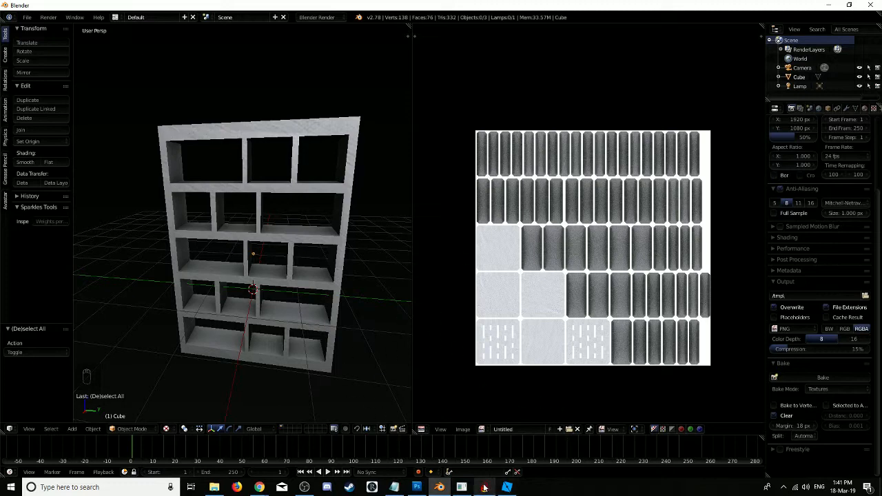
Step: Switch to Firestorm and bring up the mesh model upload window for the bookcase
click(486, 488)
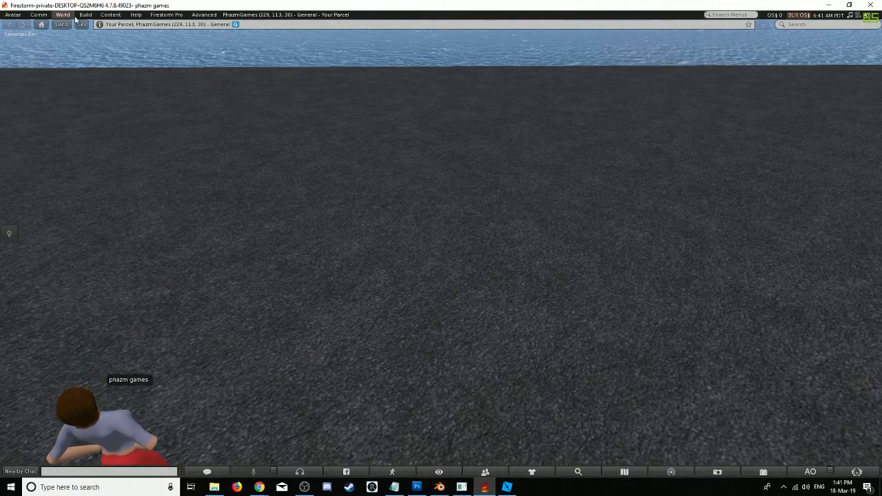
click(86, 14)
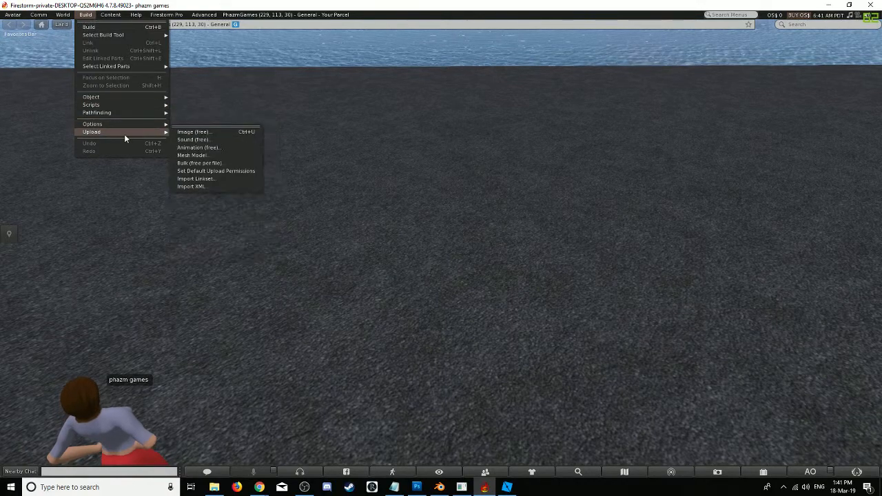
click(194, 132)
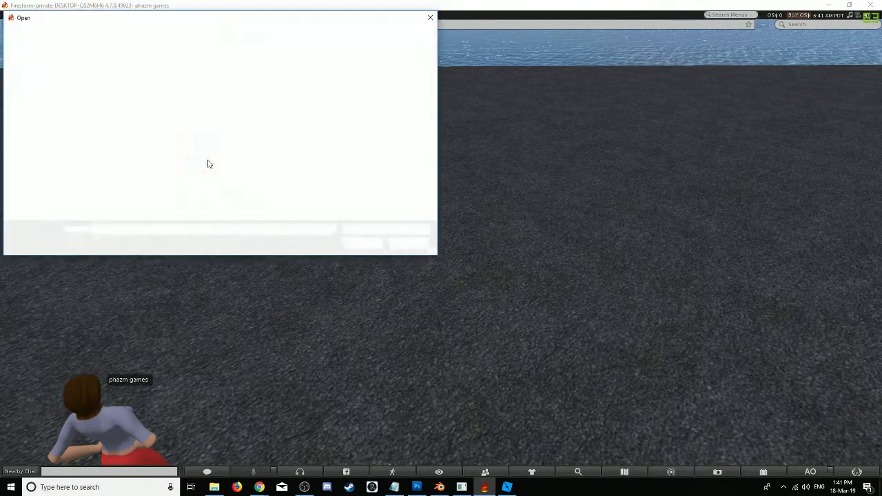
click(86, 14)
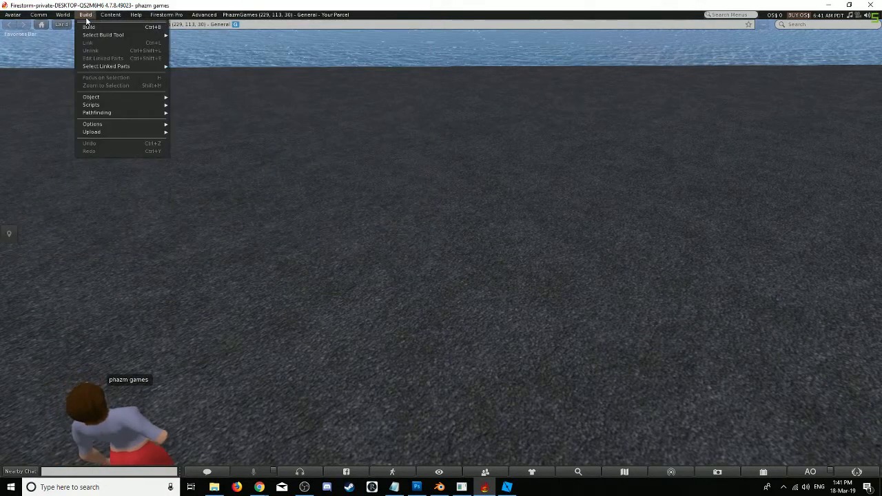
mouse_move(91, 132)
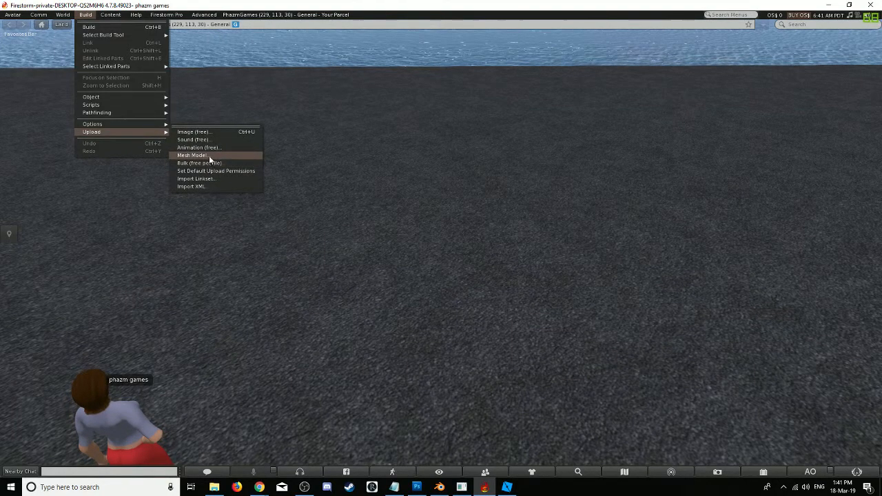
click(190, 155)
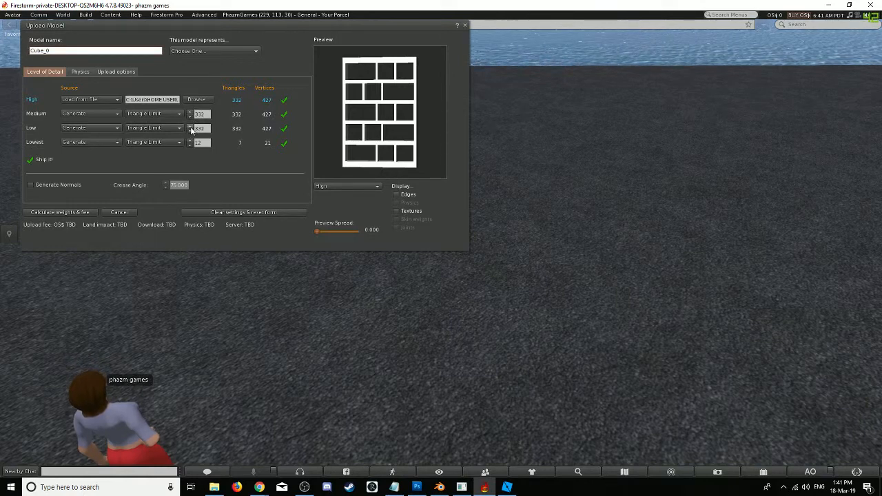
Step: Make Low and Lowest LOD use the high mesh and calculate weights & fee
click(190, 140)
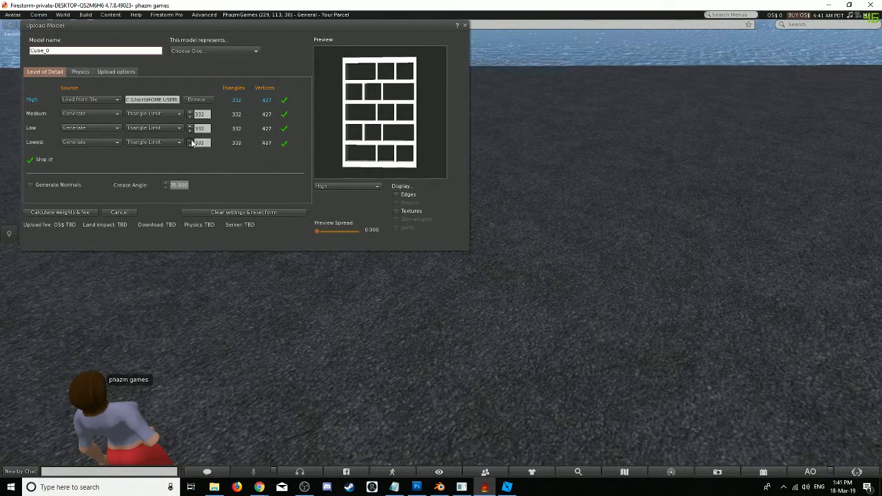
click(60, 212)
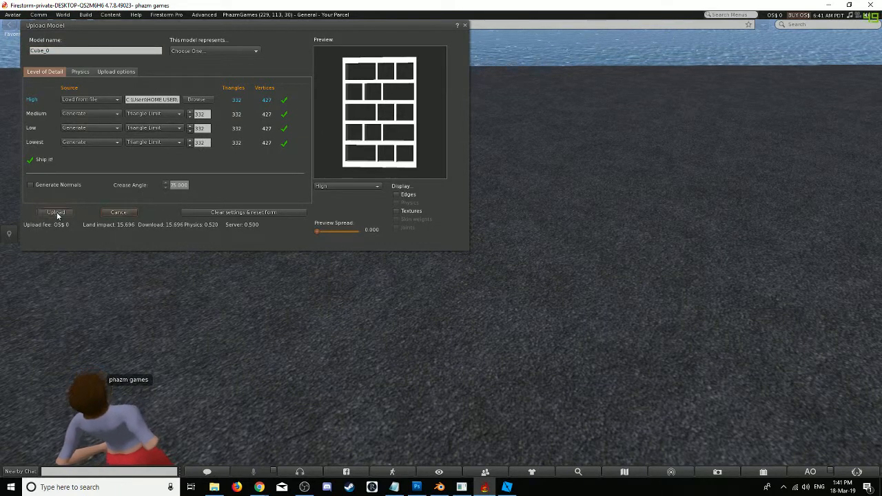
Step: Upload the bookcase model, then upload its texture image via Build > Upload > Image
click(55, 212)
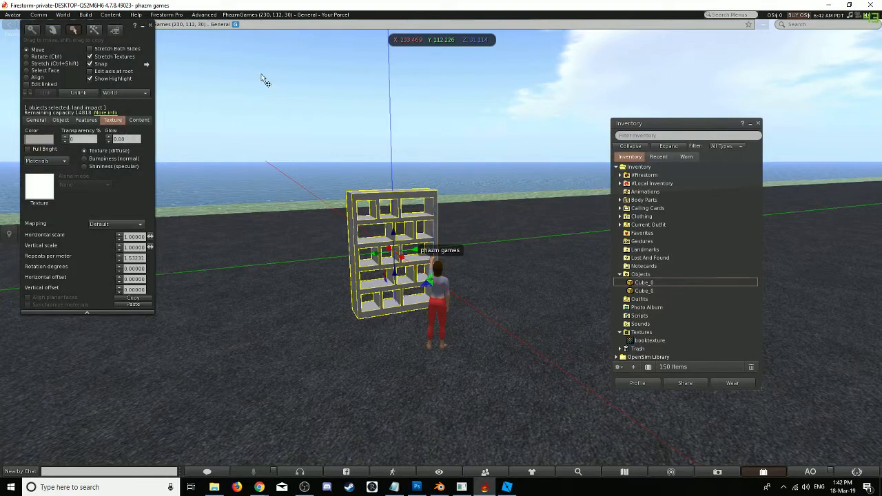
click(85, 14)
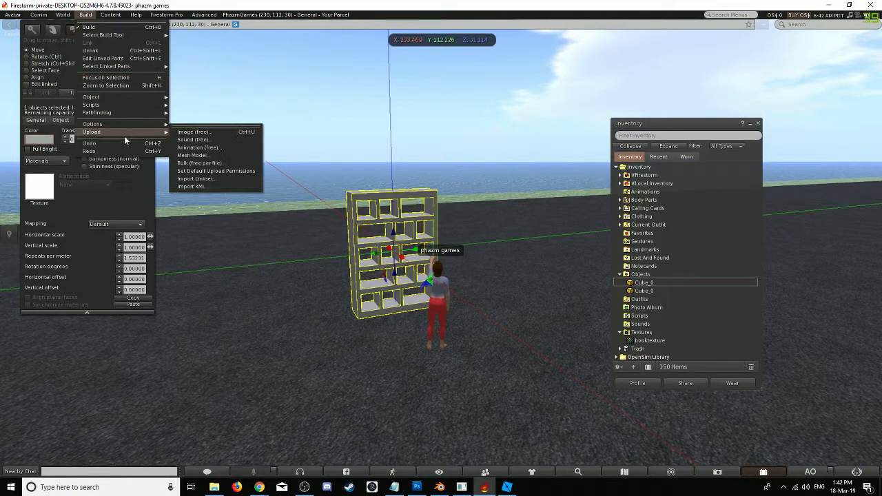
click(195, 132)
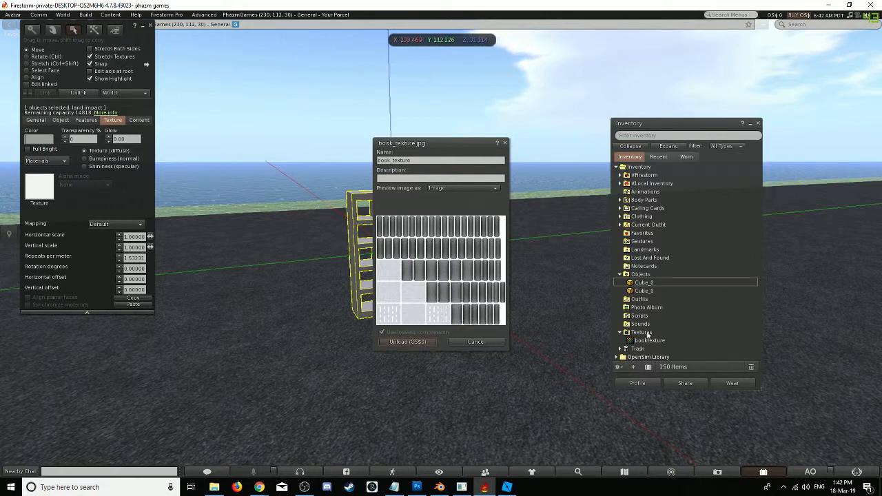
click(407, 342)
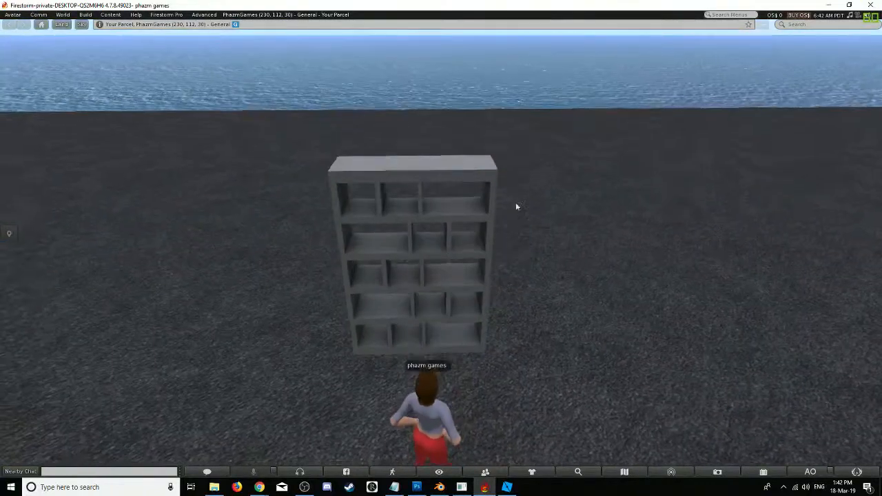
Step: Switch to Roblox Studio and insert a MeshPart into the Workspace
click(507, 488)
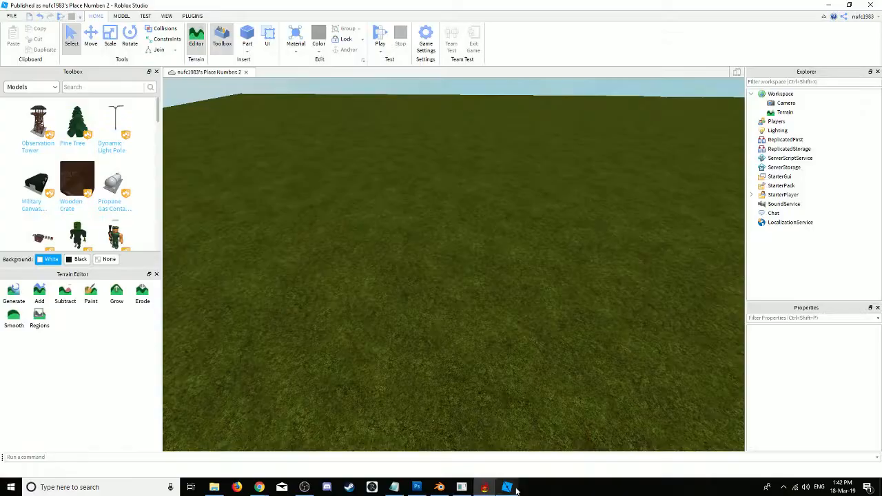
click(780, 94)
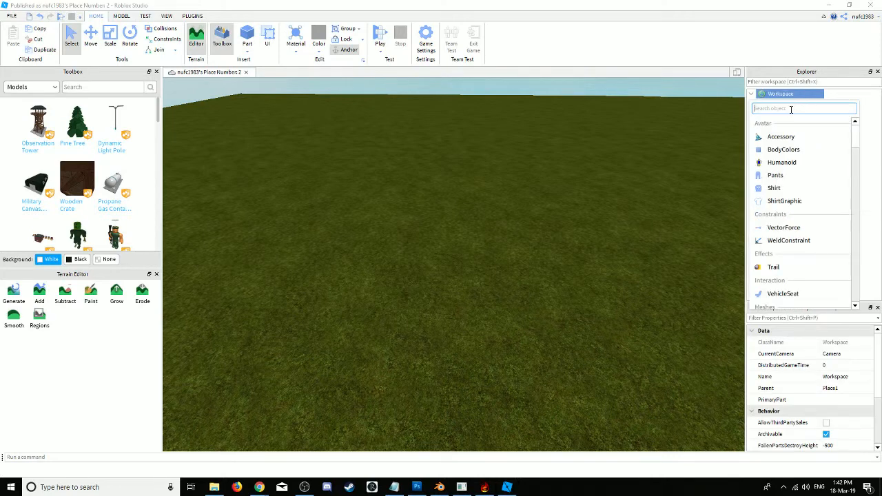
text(mesh)
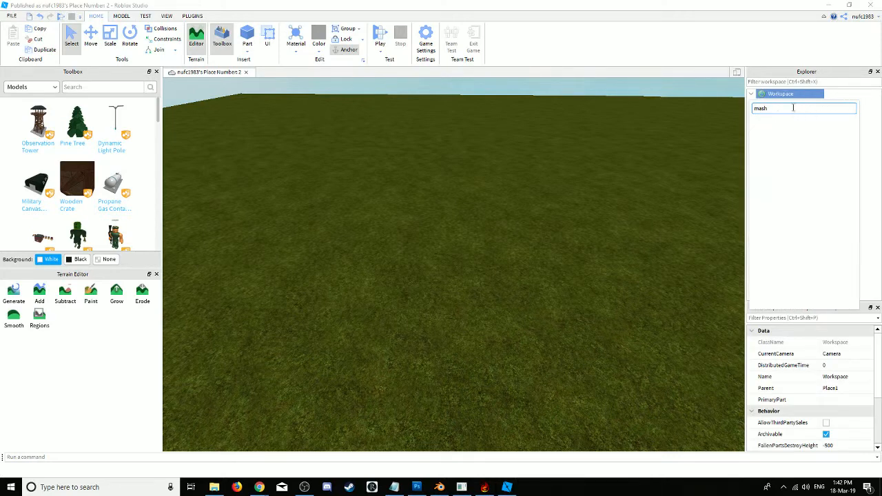
text(m)
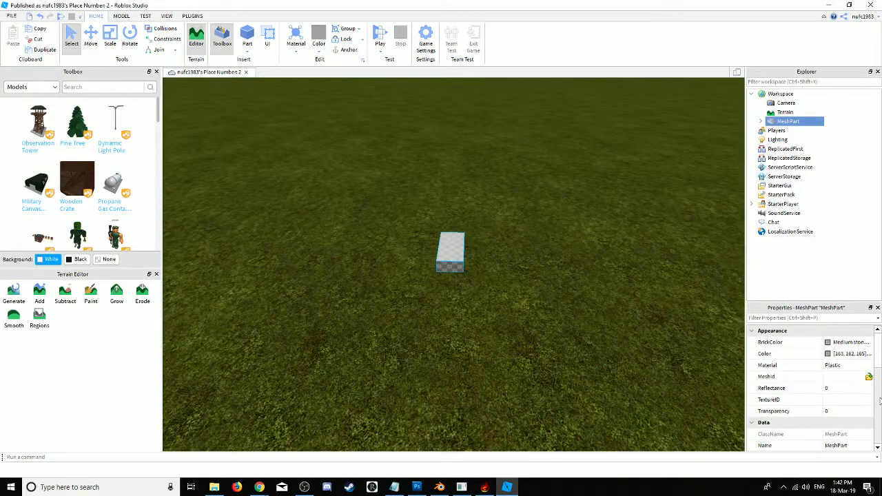
Step: Load the bookcase .obj file as the MeshPart's MeshId
click(868, 377)
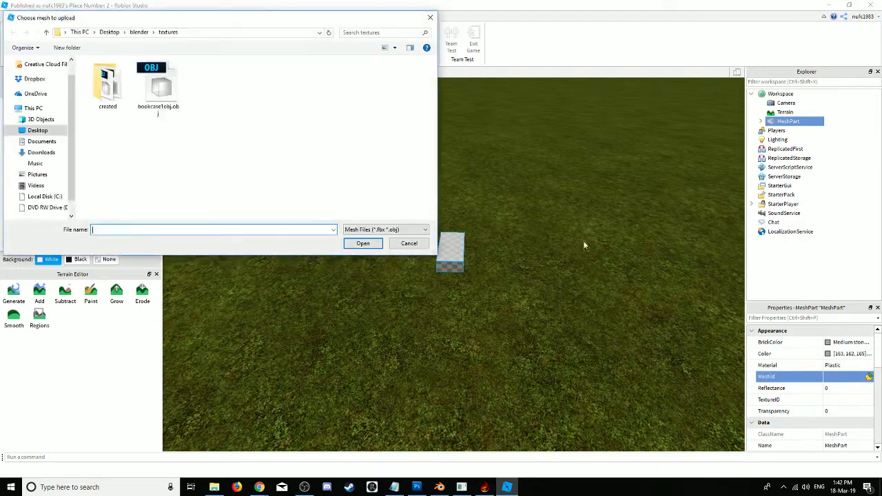
click(157, 85)
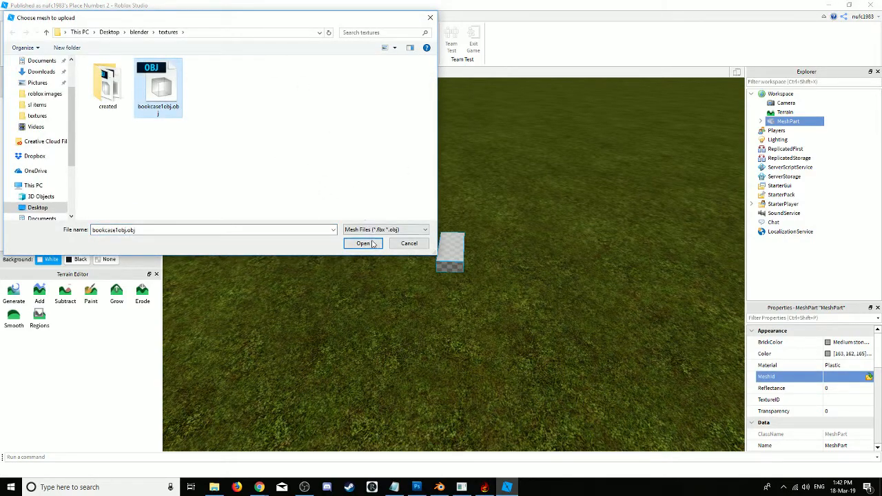
click(364, 242)
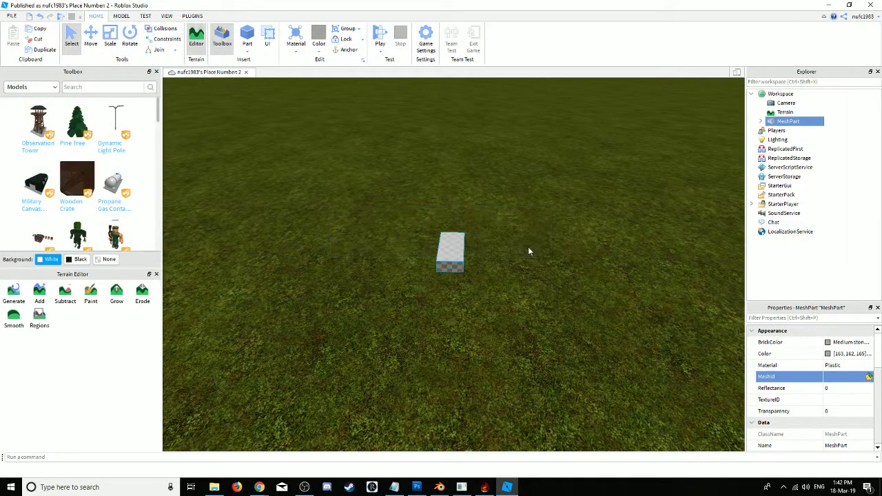
mouse_move(503, 249)
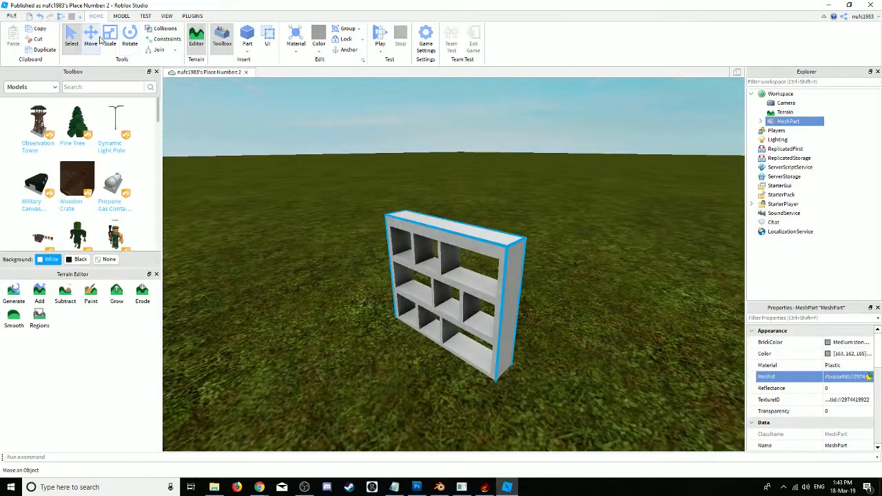
Step: Move the MeshPart into position and start a play test
click(91, 35)
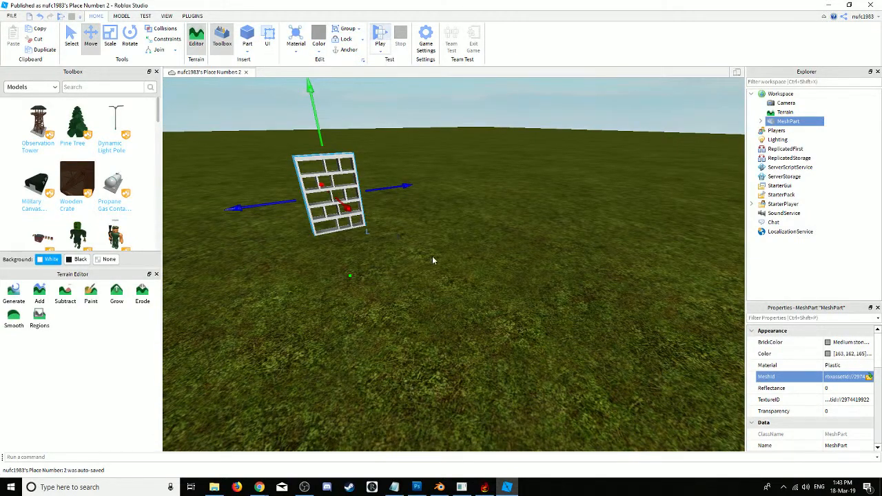
click(381, 34)
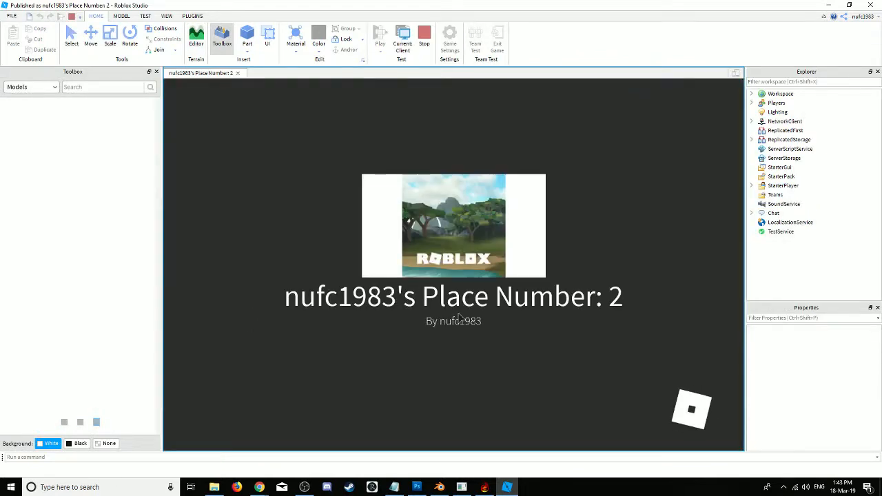
Step: Let the play test run, then view My Creations > Meshes on the Roblox website
click(381, 39)
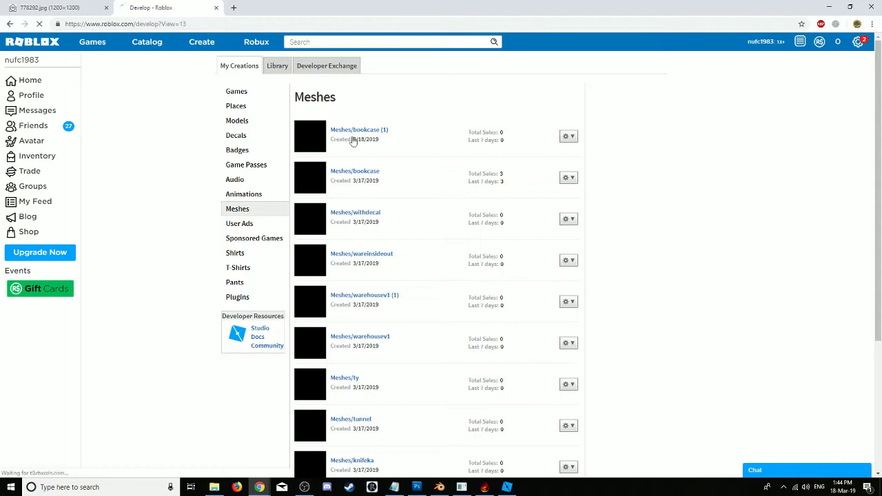
Step: Show the Decals list and view the booktexture decal
click(236, 135)
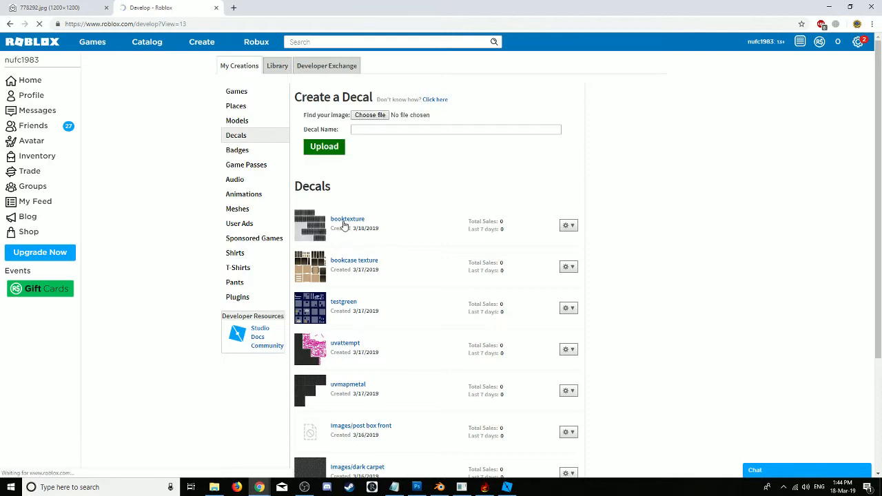
click(348, 218)
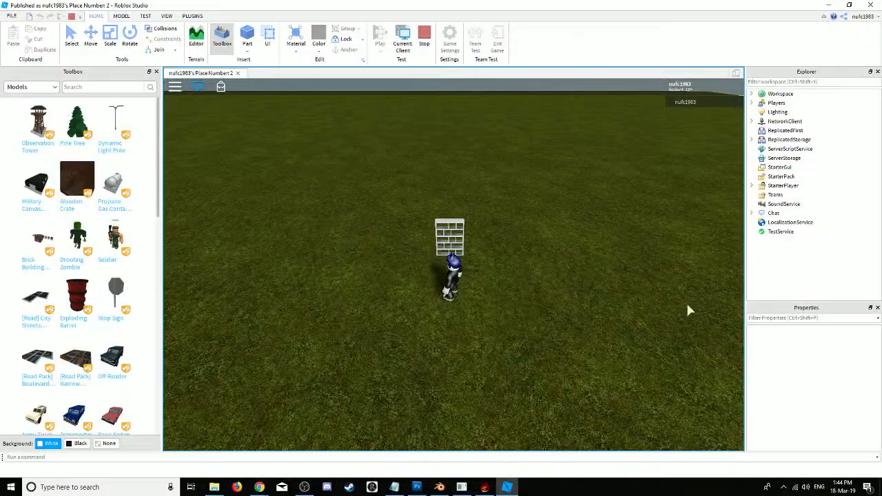
Step: Stop the play test so the MeshPart's TextureID can be set to the decal's asset id
click(174, 86)
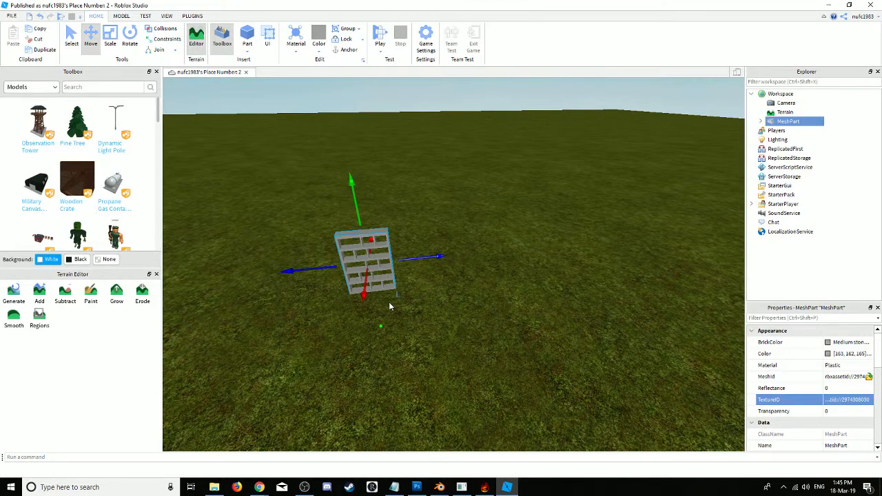
mouse_move(610, 240)
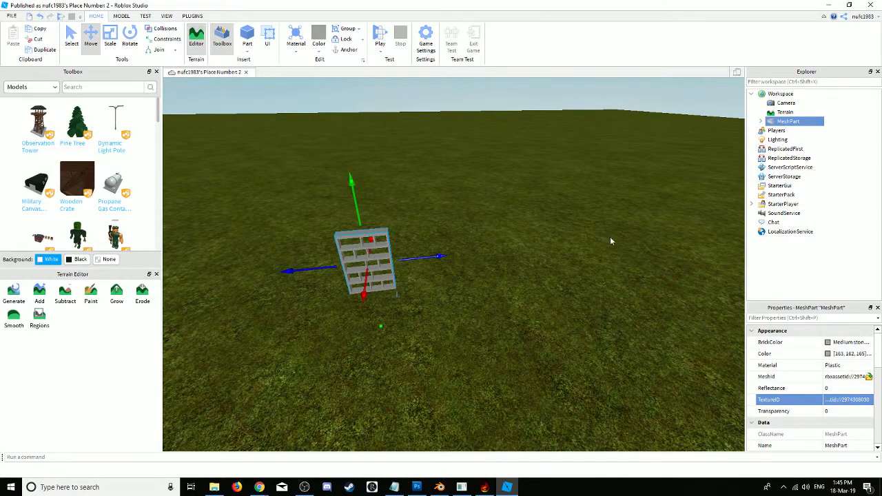
mouse_move(565, 440)
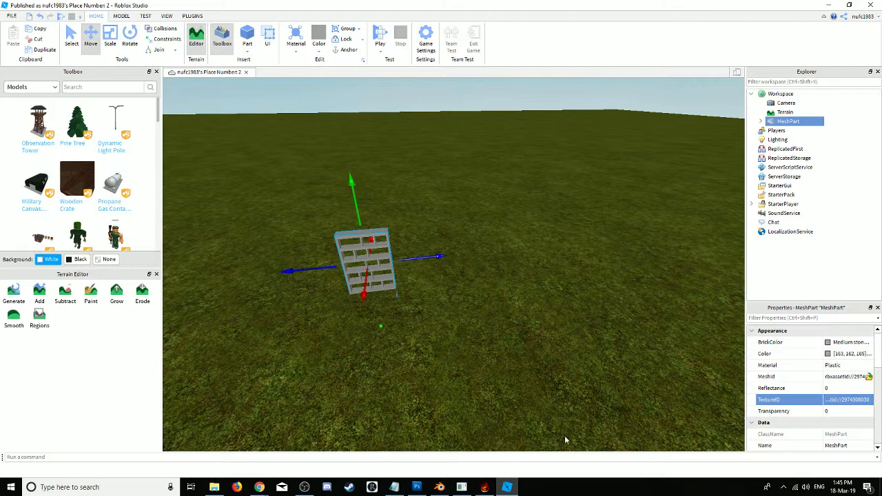
mouse_move(434, 335)
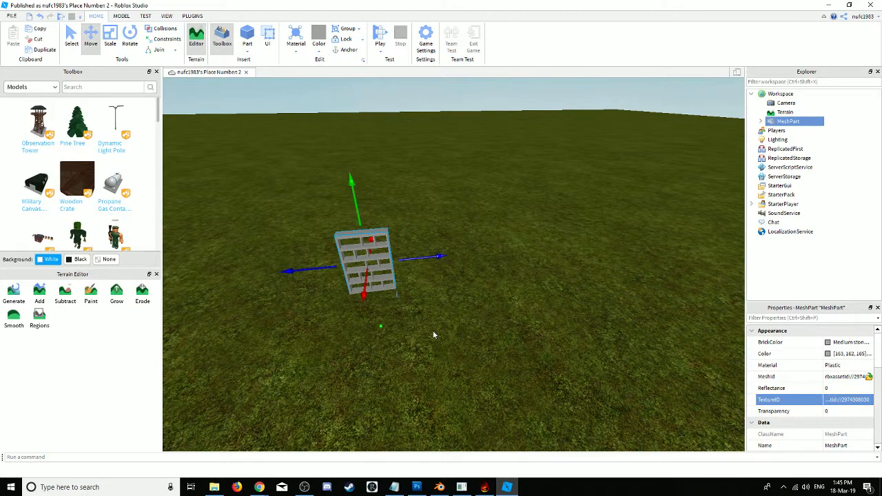
mouse_move(474, 428)
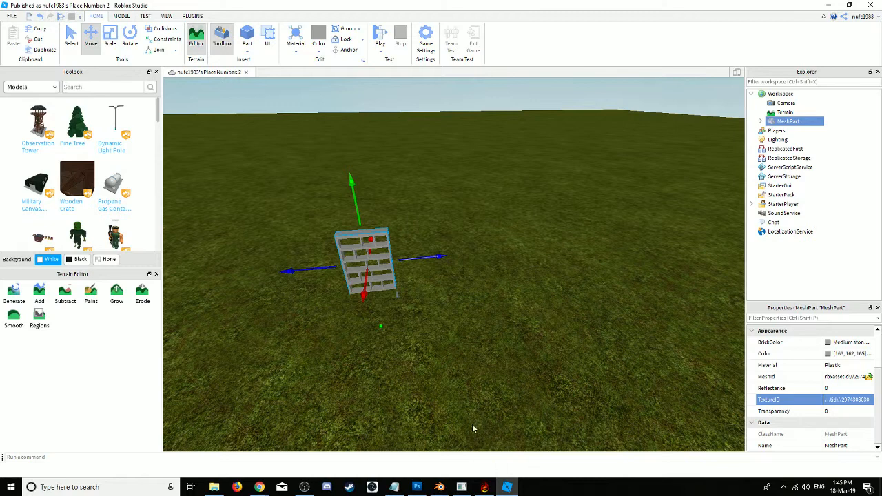